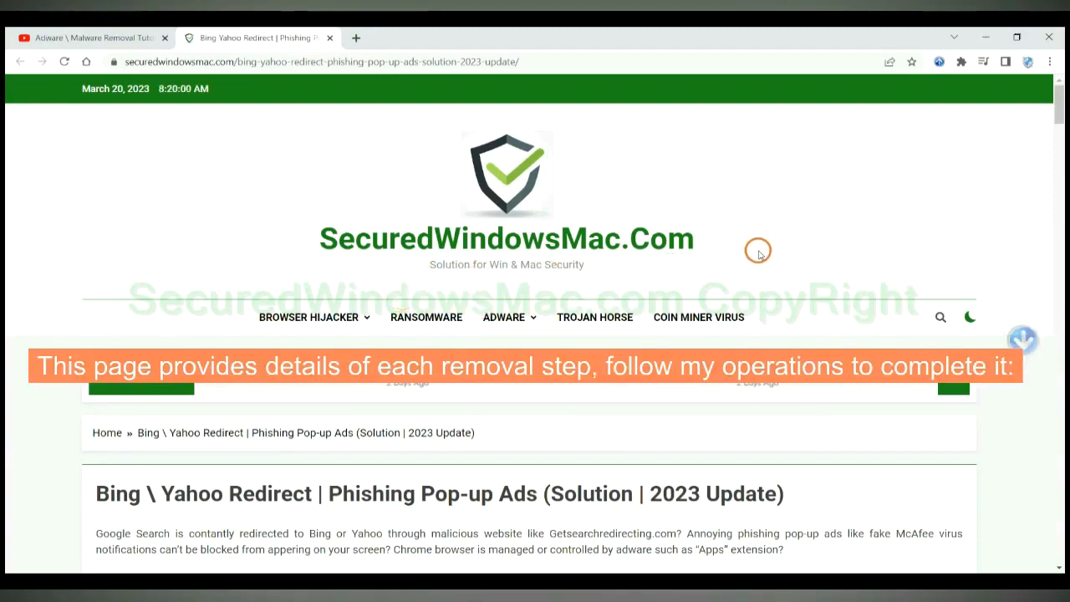
# Scroll the removal guide to the automatic section and start the SpyHunter for Windows download
pyautogui.scroll(-3)
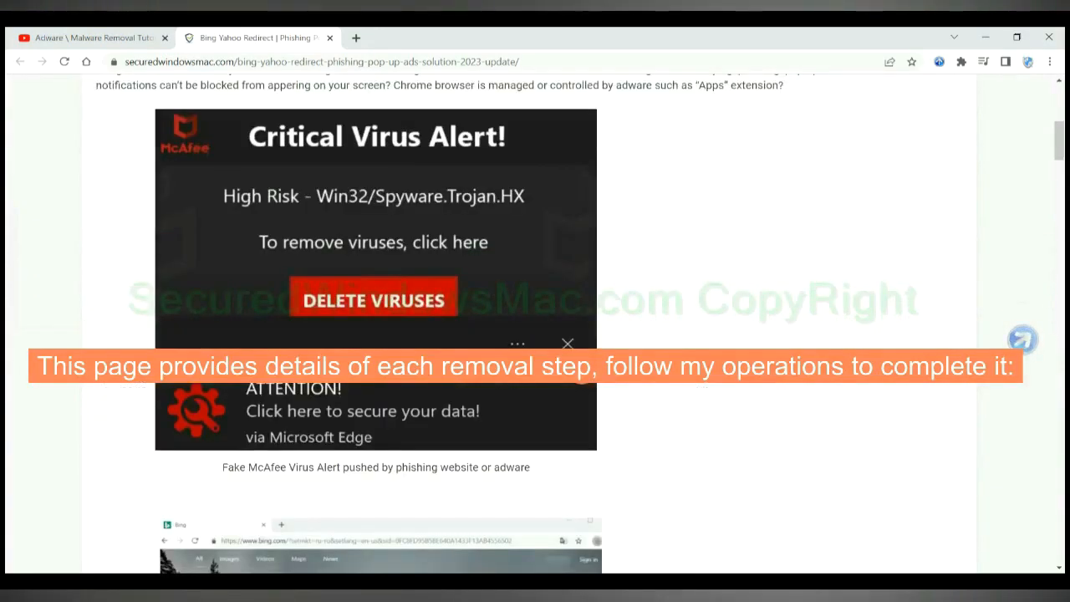
pyautogui.scroll(-3)
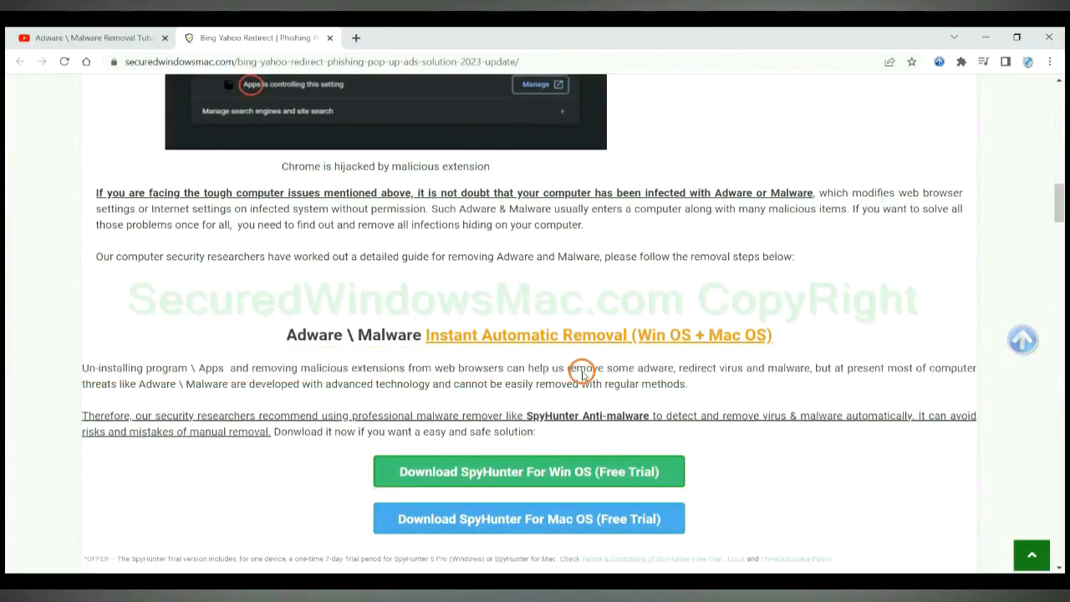
pyautogui.scroll(-3)
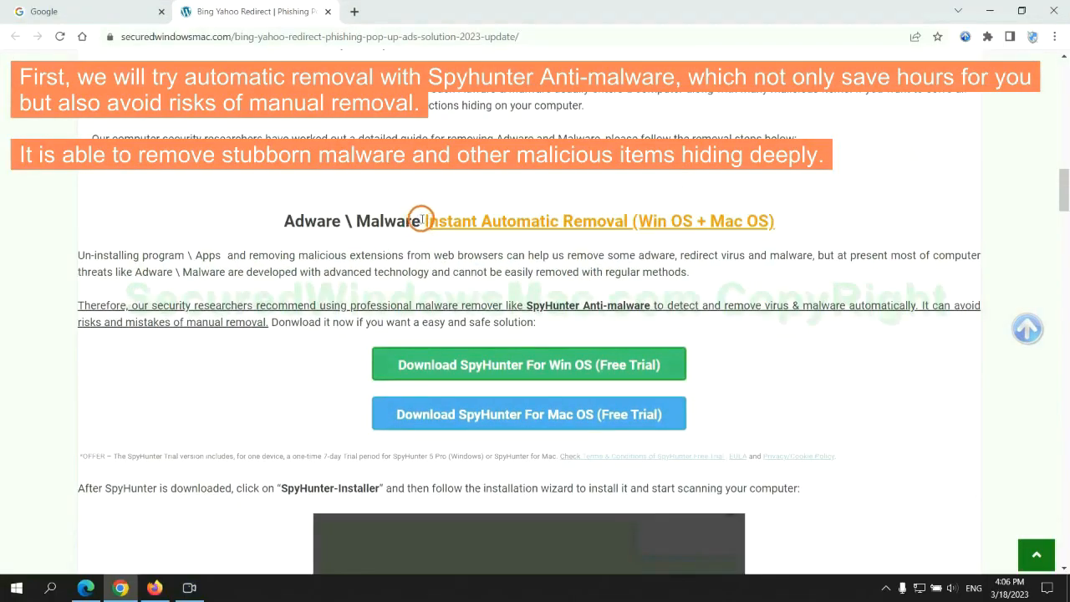
pyautogui.moveTo(421, 221); pyautogui.dragTo(602, 220)
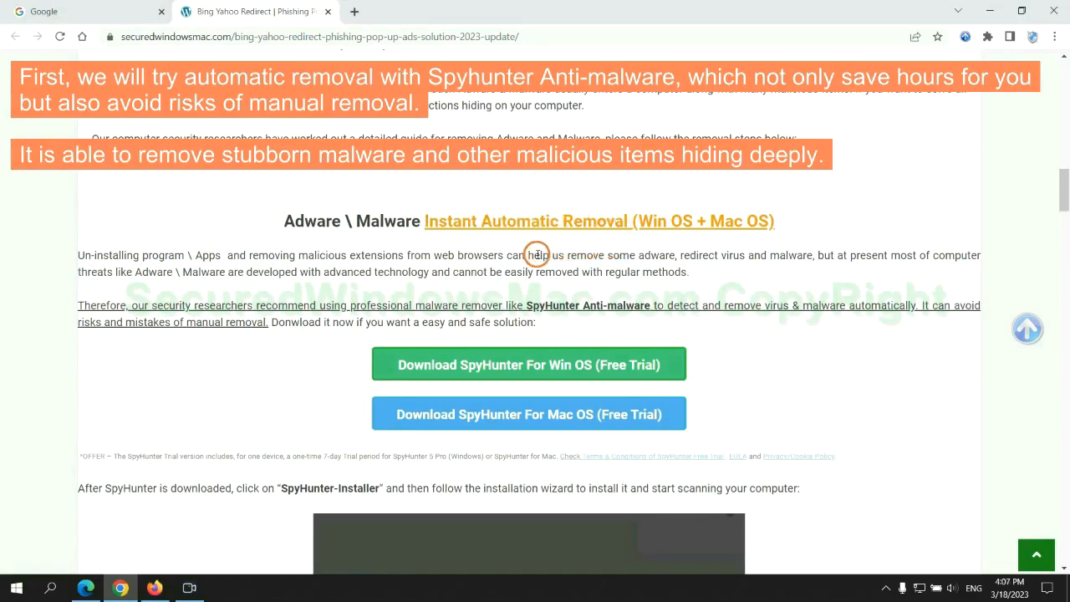
pyautogui.moveTo(405, 244)
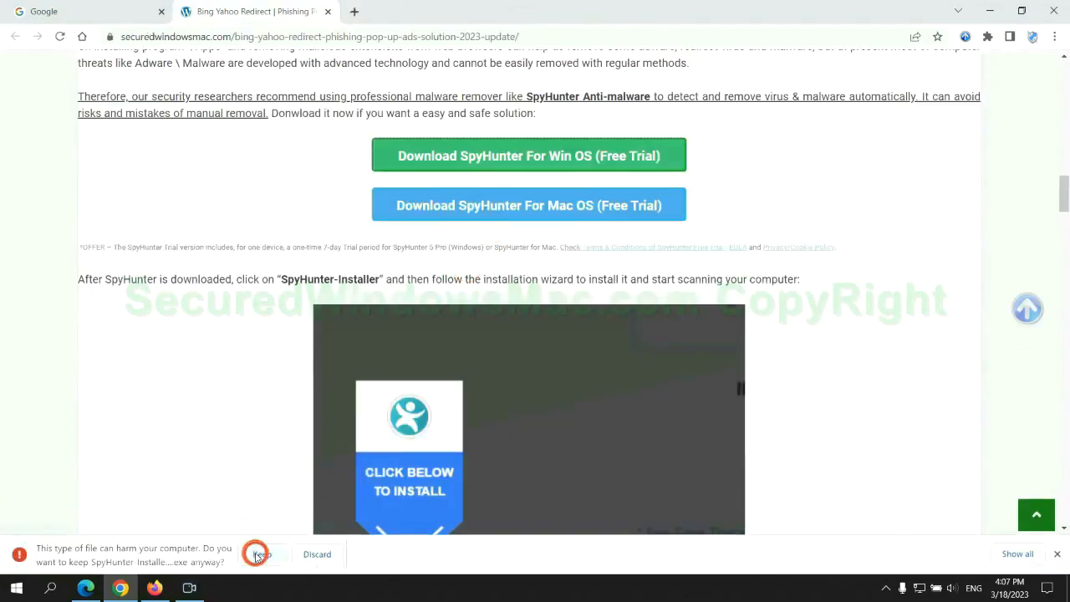
# Keep the flagged SpyHunter-Installer.exe download and launch it
pyautogui.click(261, 553)
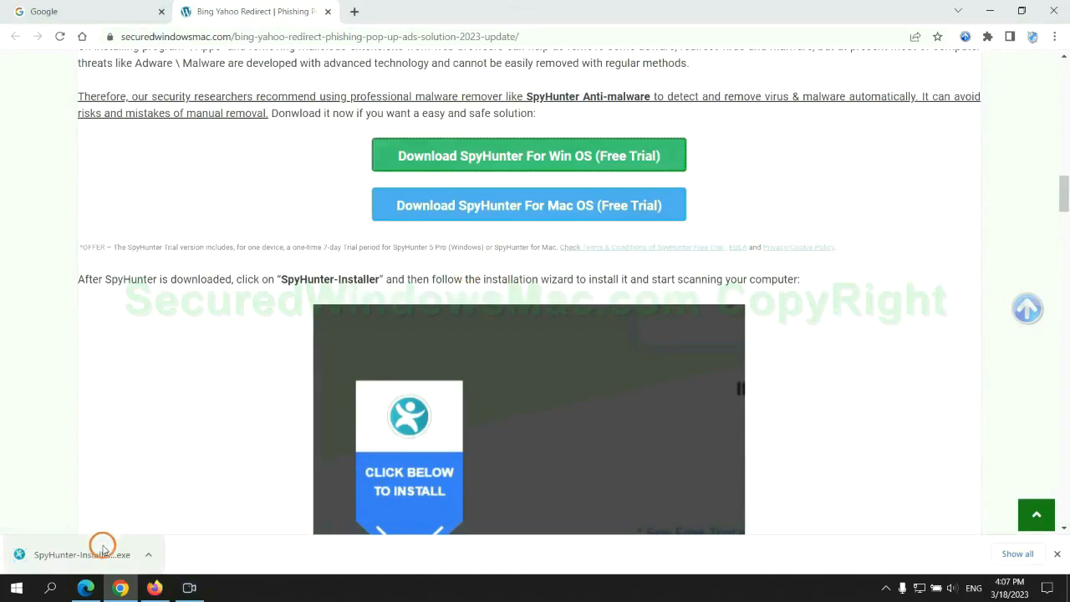
pyautogui.click(82, 555)
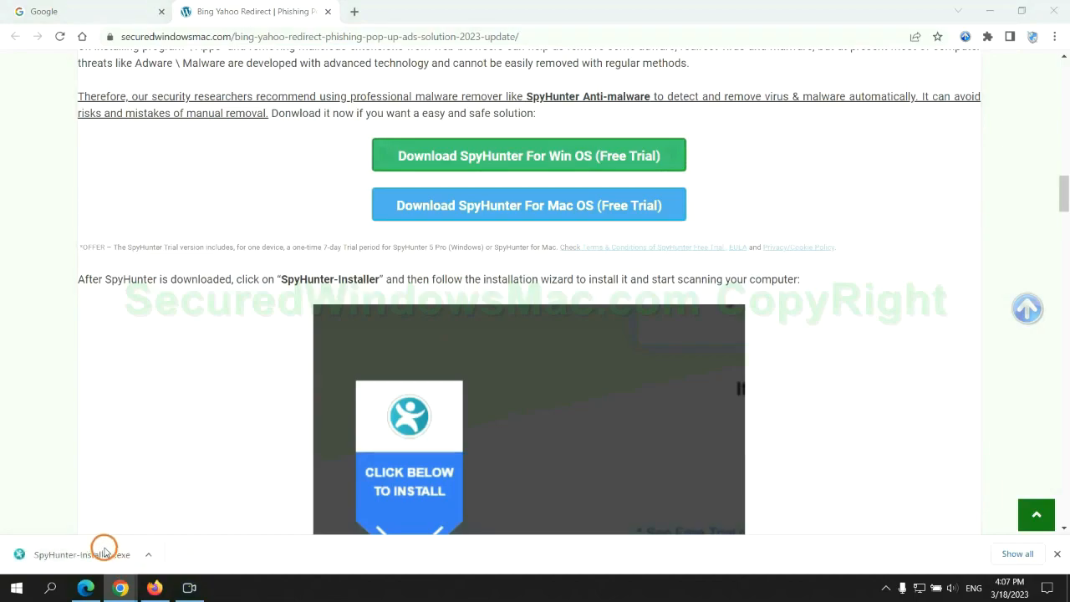
pyautogui.click(82, 554)
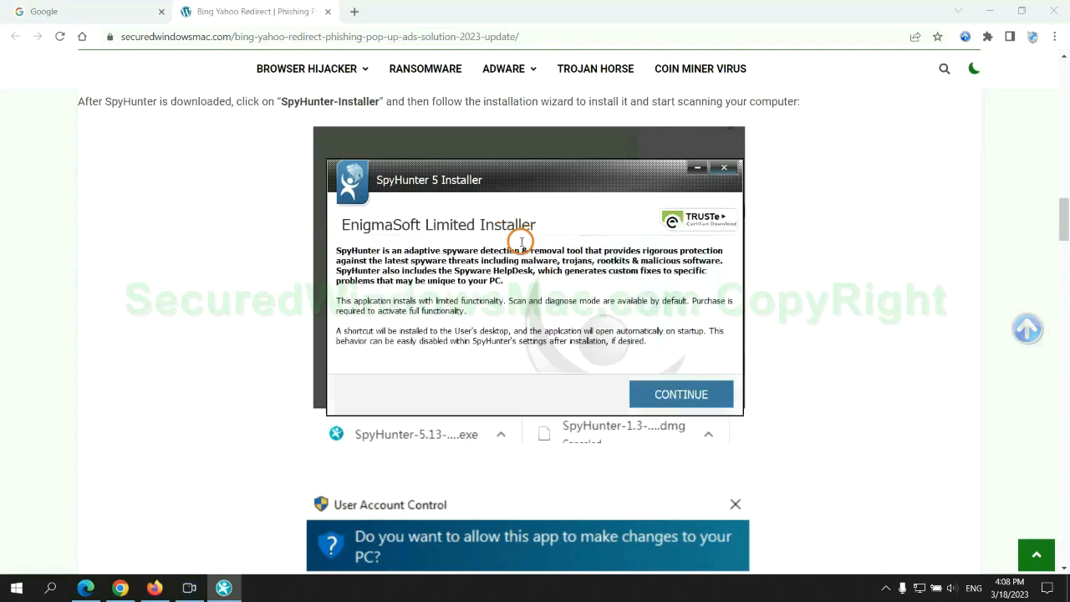
pyautogui.moveTo(719, 374)
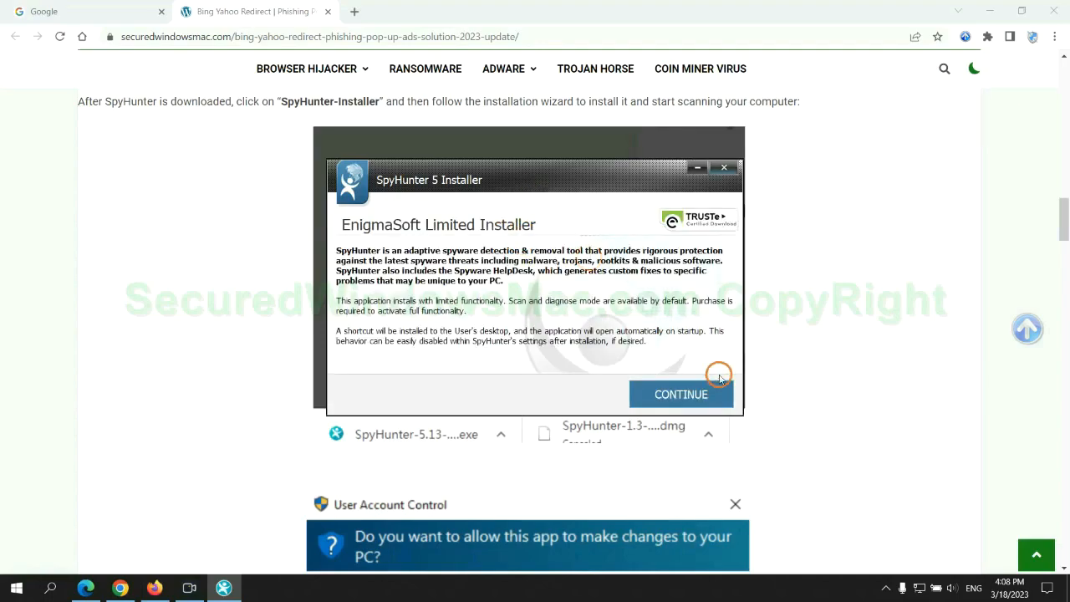
# Move past the installer intro and accept the EULA and Privacy Policy
pyautogui.click(680, 395)
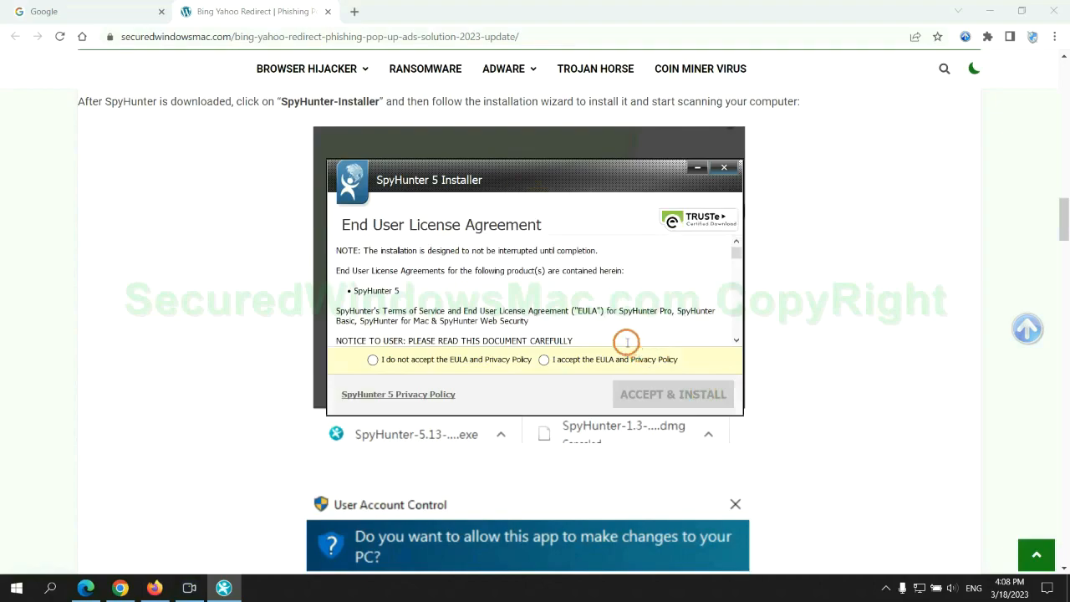
pyautogui.click(545, 359)
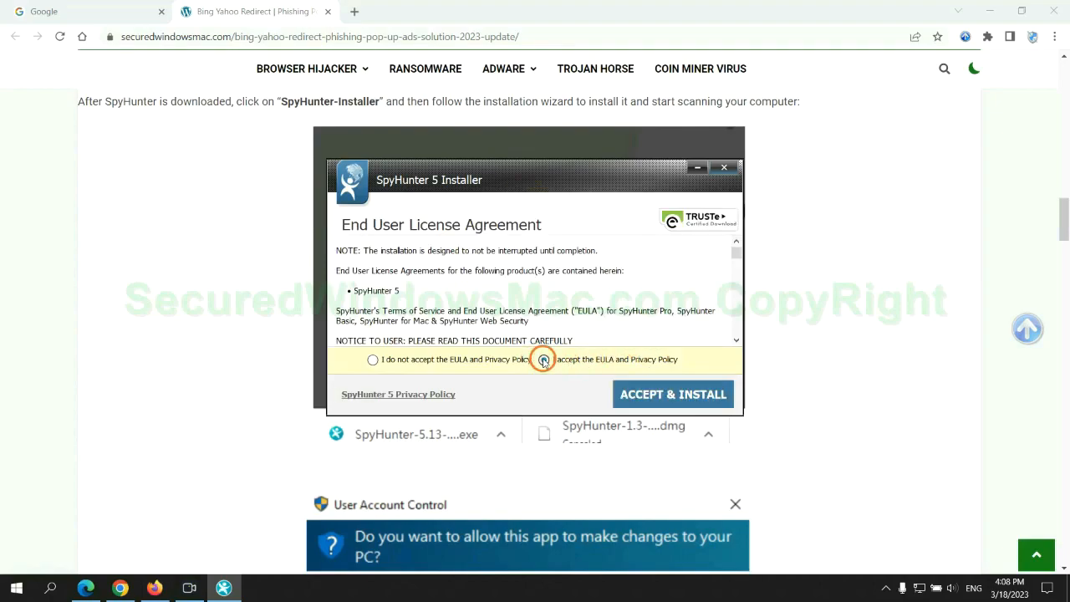
# Install SpyHunter, run a scan, and activate the 7-day free trial to remove detections
pyautogui.click(672, 394)
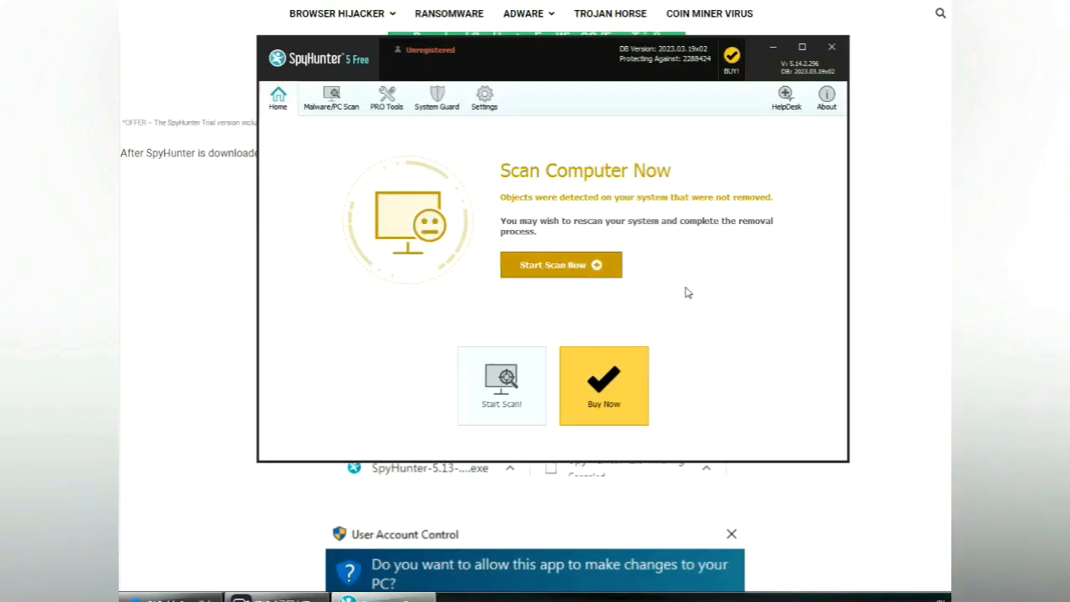
pyautogui.click(562, 264)
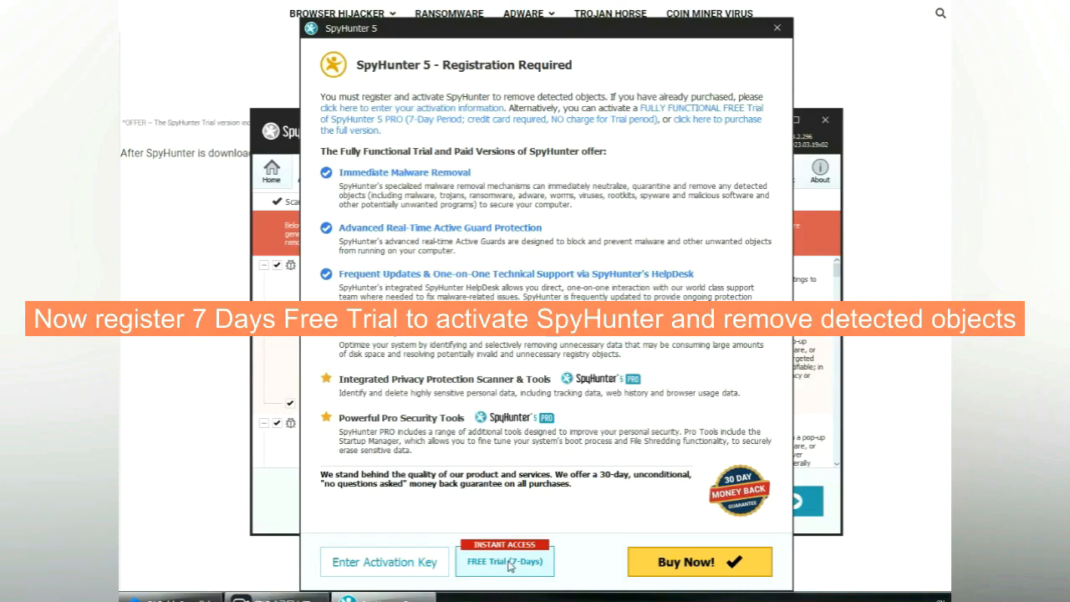
pyautogui.click(505, 562)
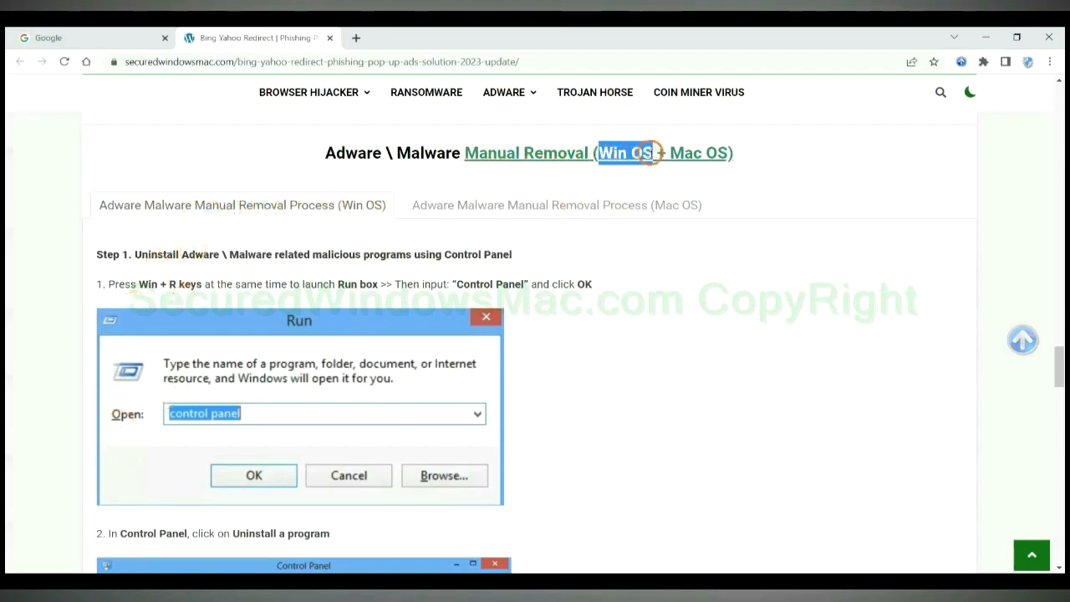
# Switch the guide to the Mac OS manual removal process and reach Step 1
pyautogui.click(555, 204)
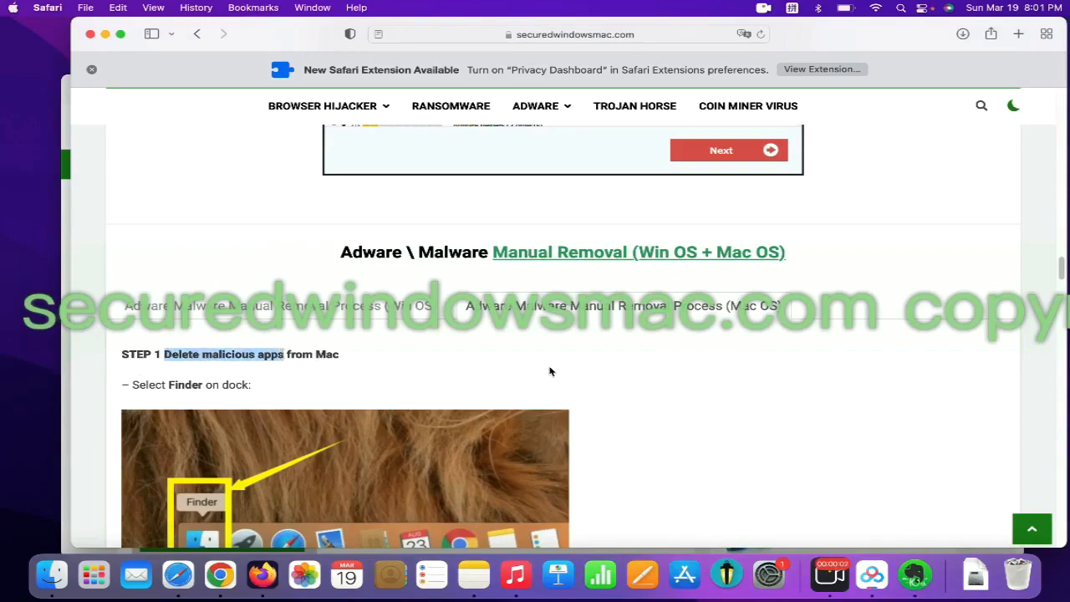
pyautogui.scroll(-3)
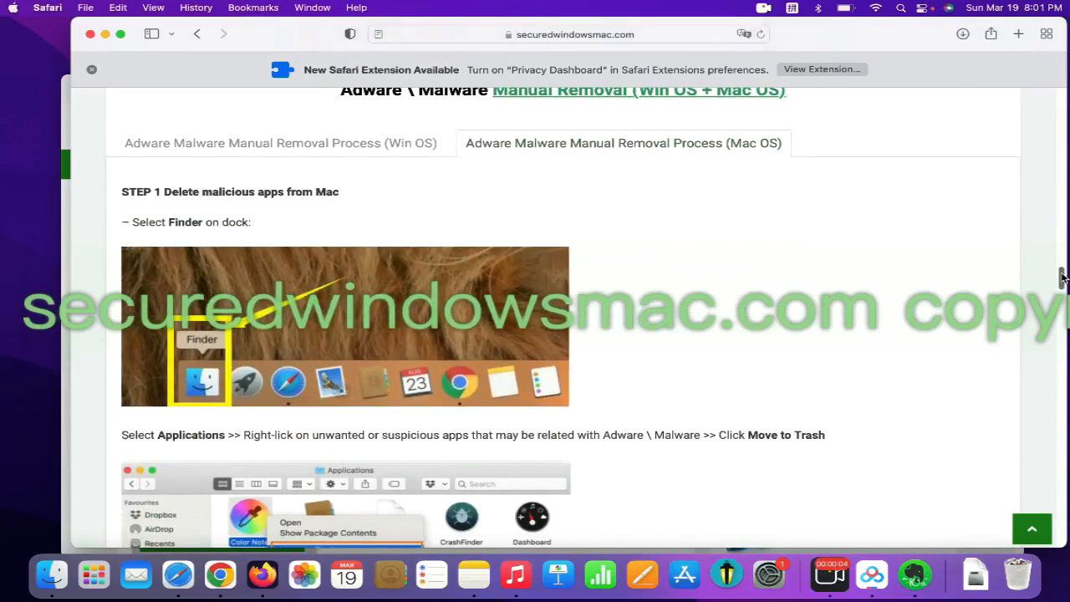
# Show the Applications folder in a new Finder window to look for suspicious apps
pyautogui.click(50, 575)
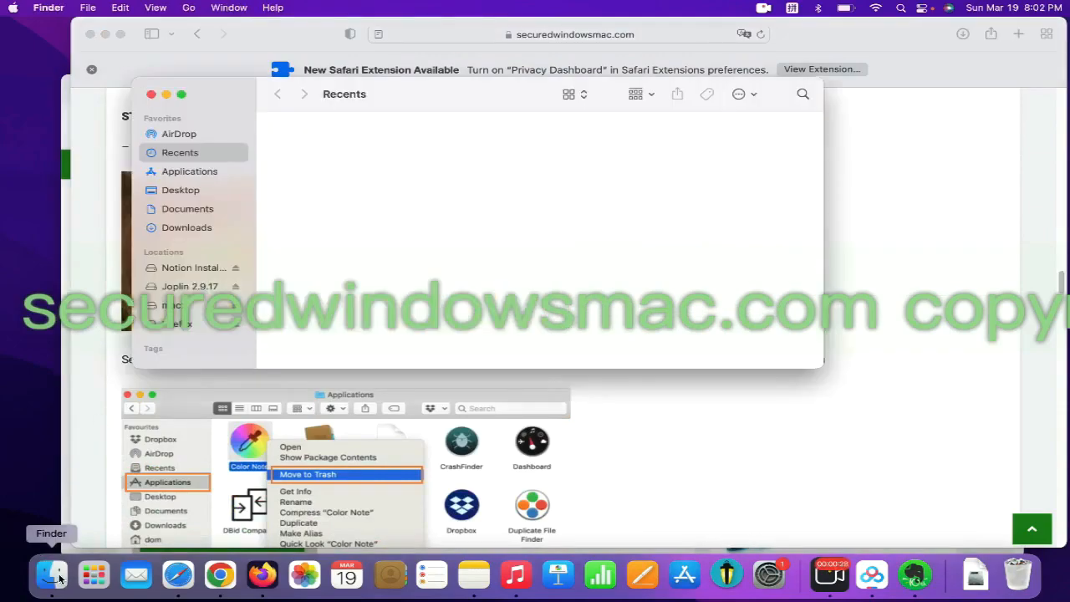
pyautogui.click(189, 171)
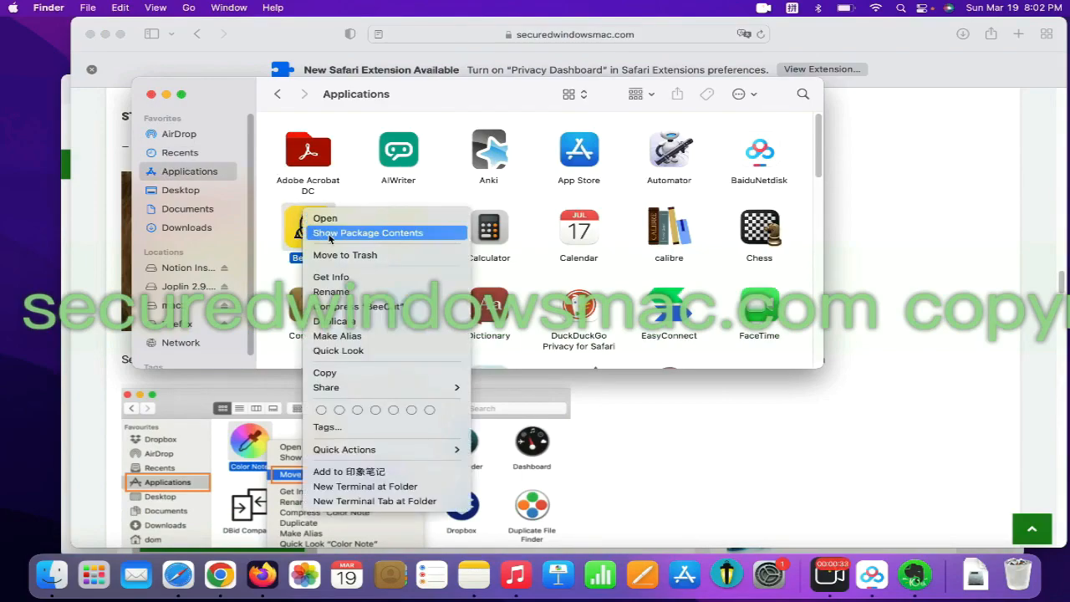
pyautogui.moveTo(777, 209)
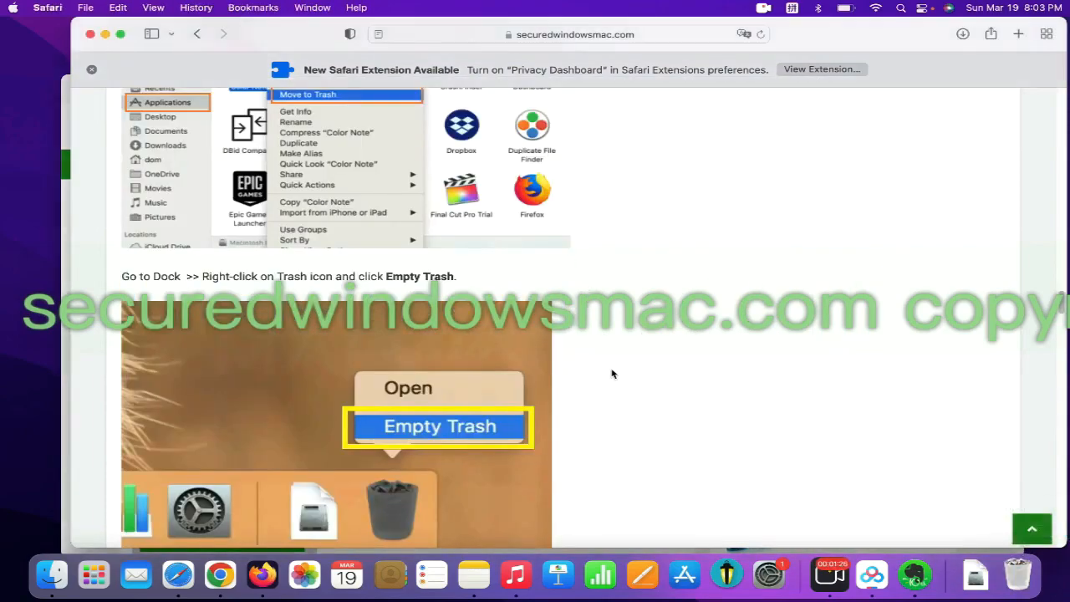
# Reach Step 2 about uninstalling suspicious extensions and bring up the Safari menu
pyautogui.scroll(-3)
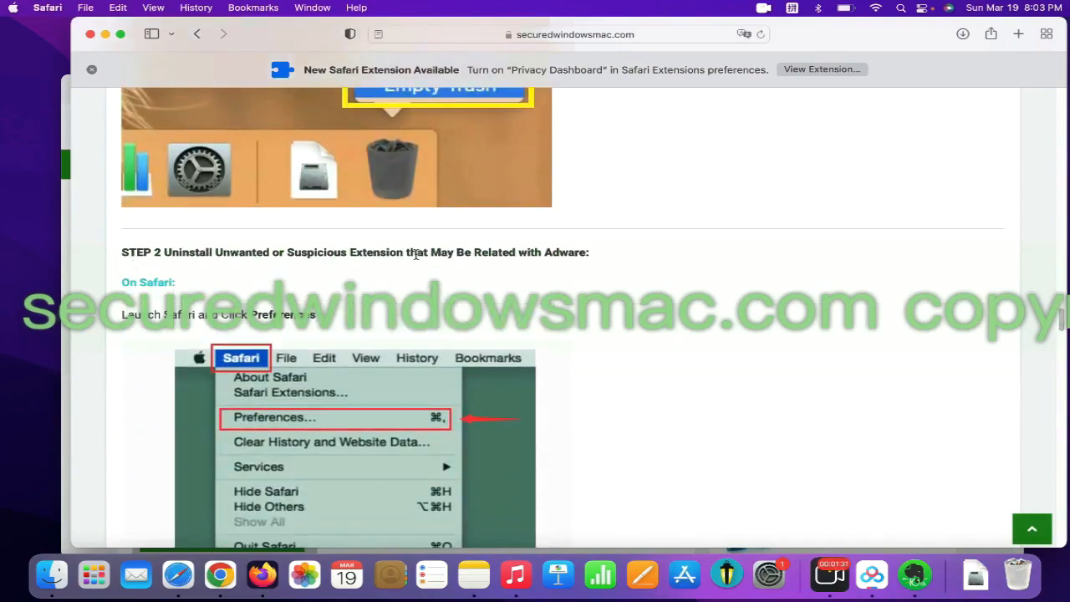
pyautogui.moveTo(164, 251); pyautogui.dragTo(405, 251)
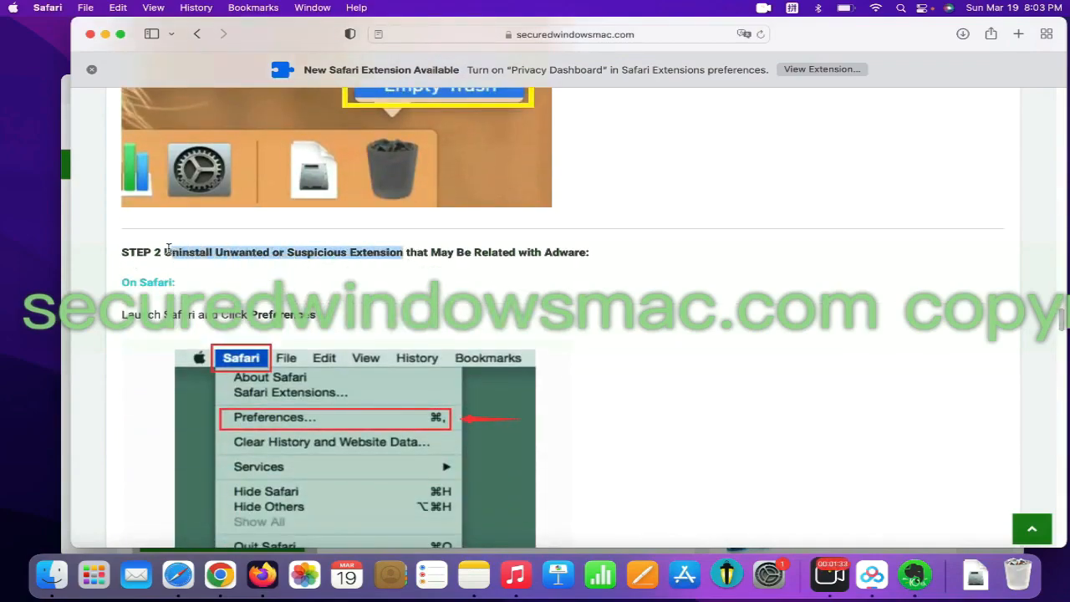
pyautogui.click(46, 7)
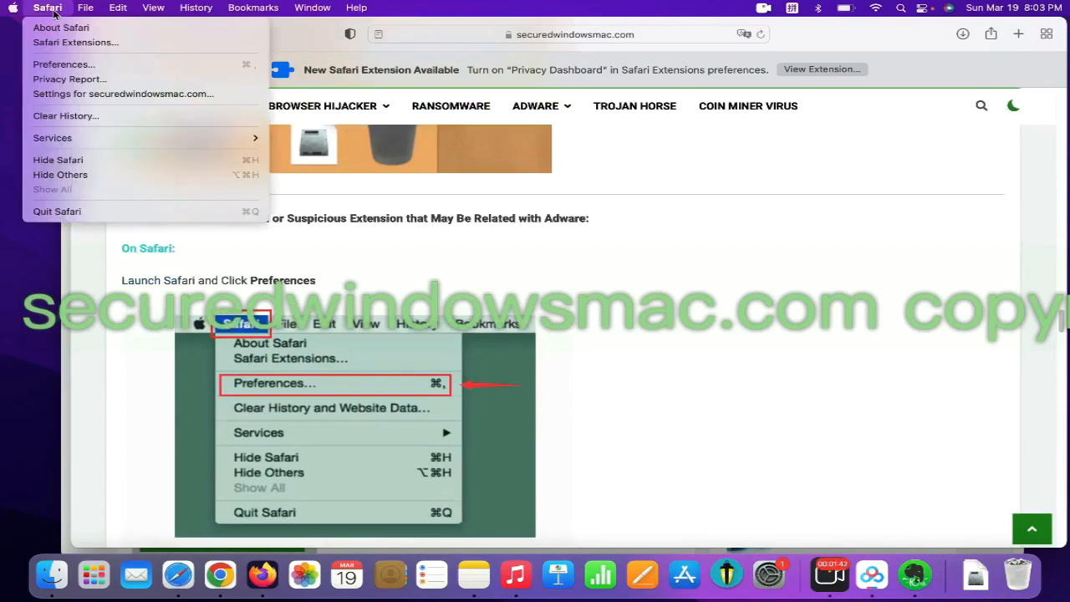
pyautogui.moveTo(75, 42)
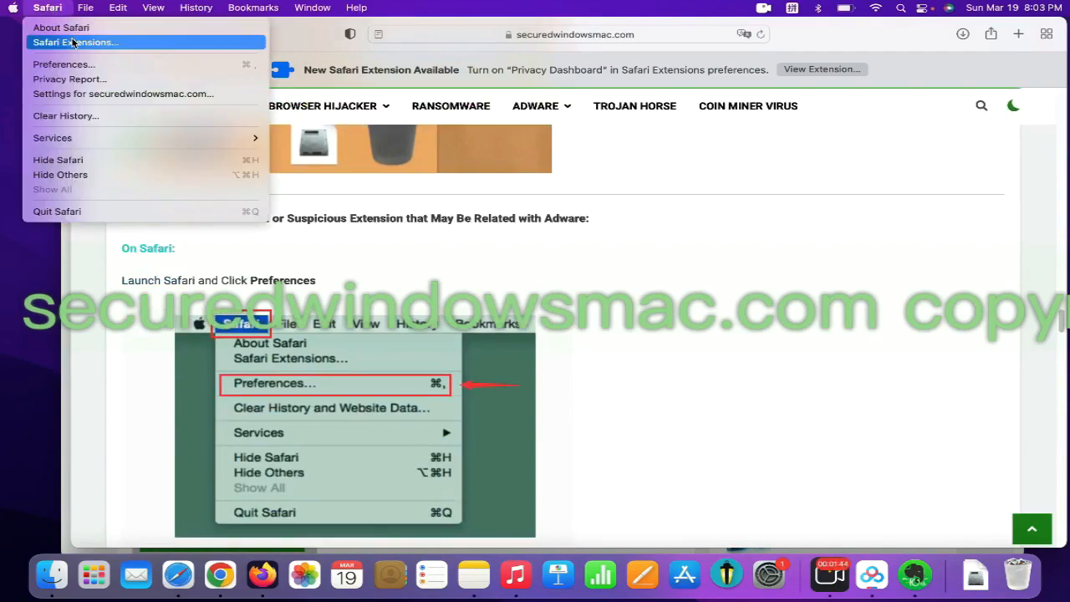
pyautogui.moveTo(63, 64)
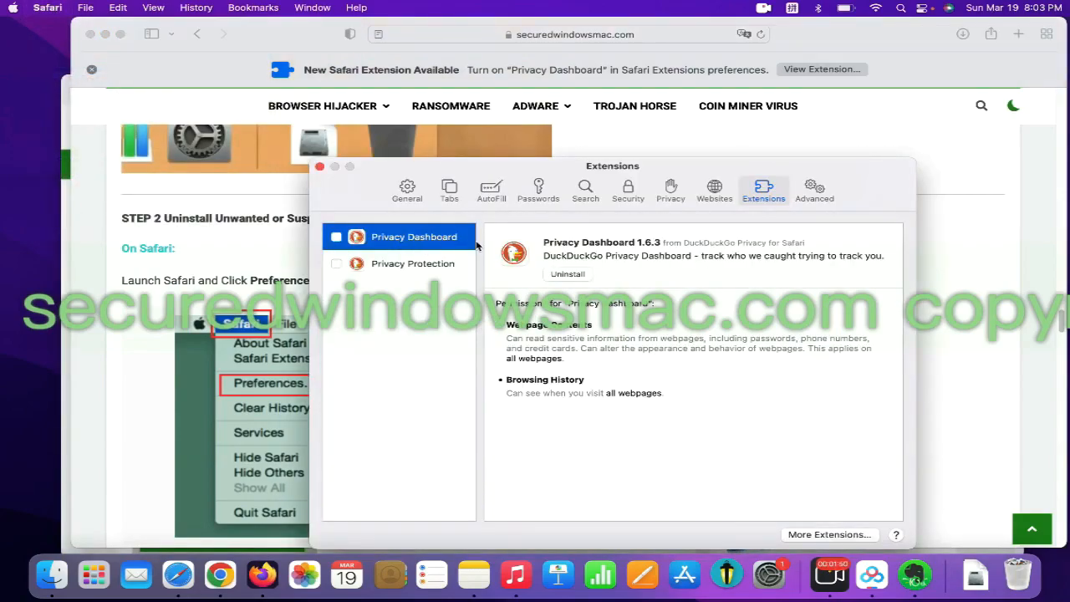
pyautogui.moveTo(455, 255)
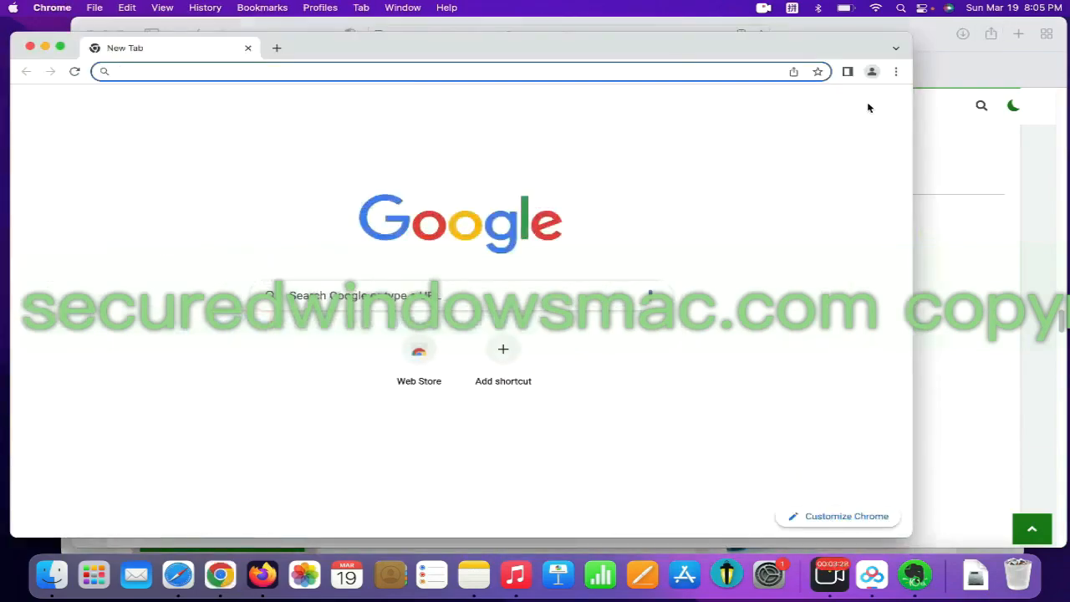
# Remove the 'Netflix Party is now Teleparty' extension from Chrome's extensions list
pyautogui.click(896, 70)
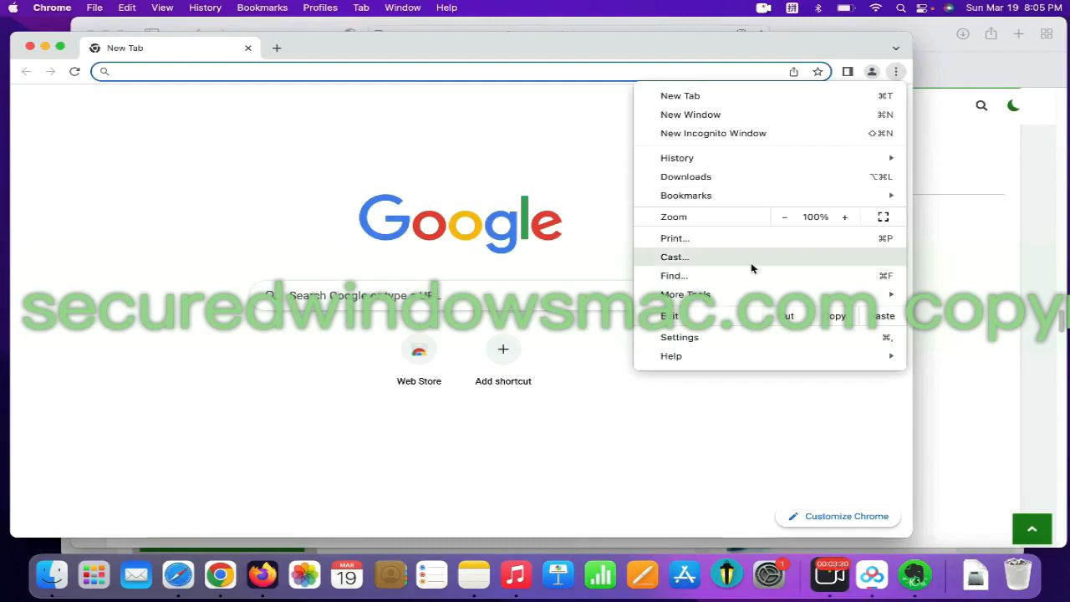
pyautogui.click(686, 295)
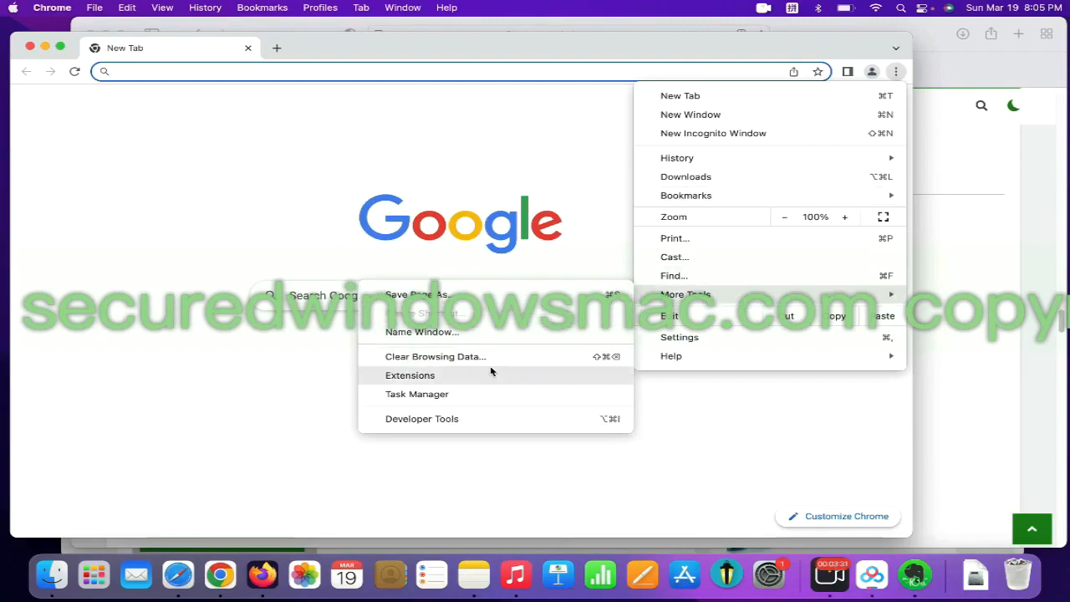
pyautogui.click(409, 374)
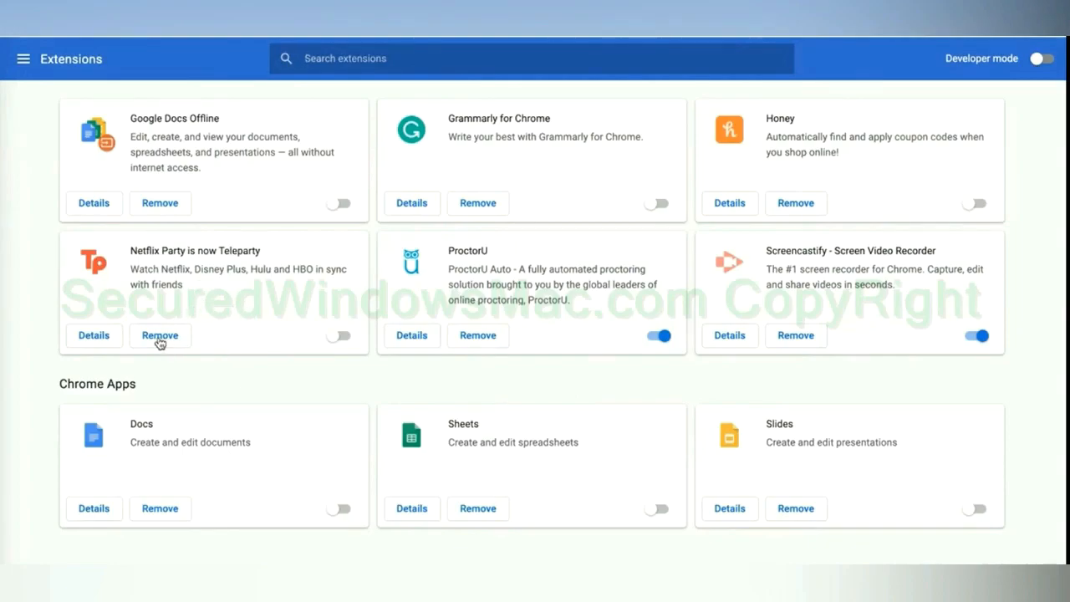
pyautogui.click(161, 334)
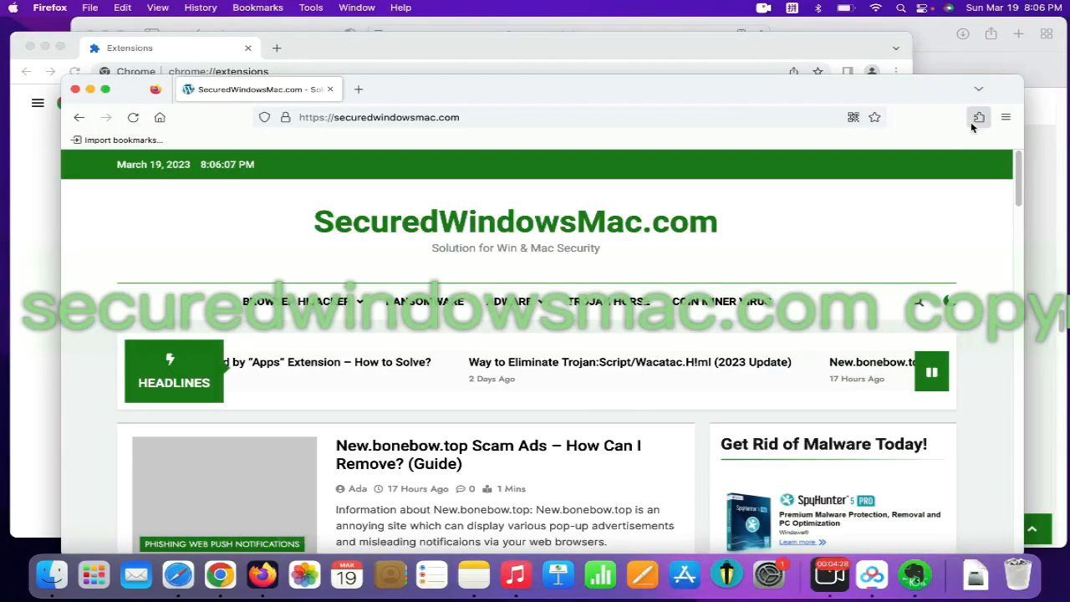
# Go to Firefox's extension management to handle the Presearch.com Search Extension
pyautogui.click(978, 117)
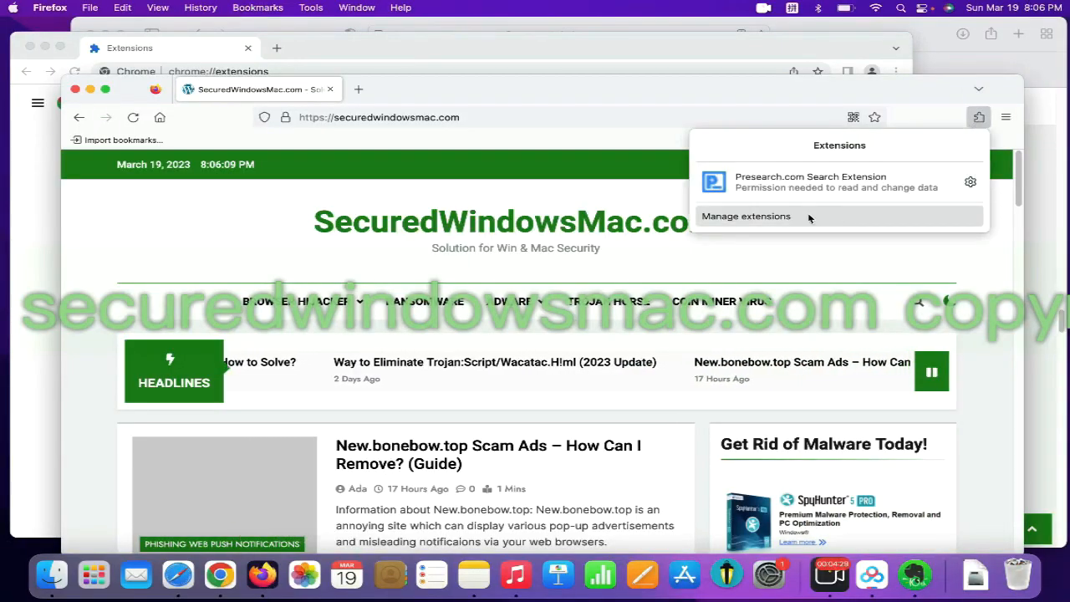
pyautogui.click(746, 216)
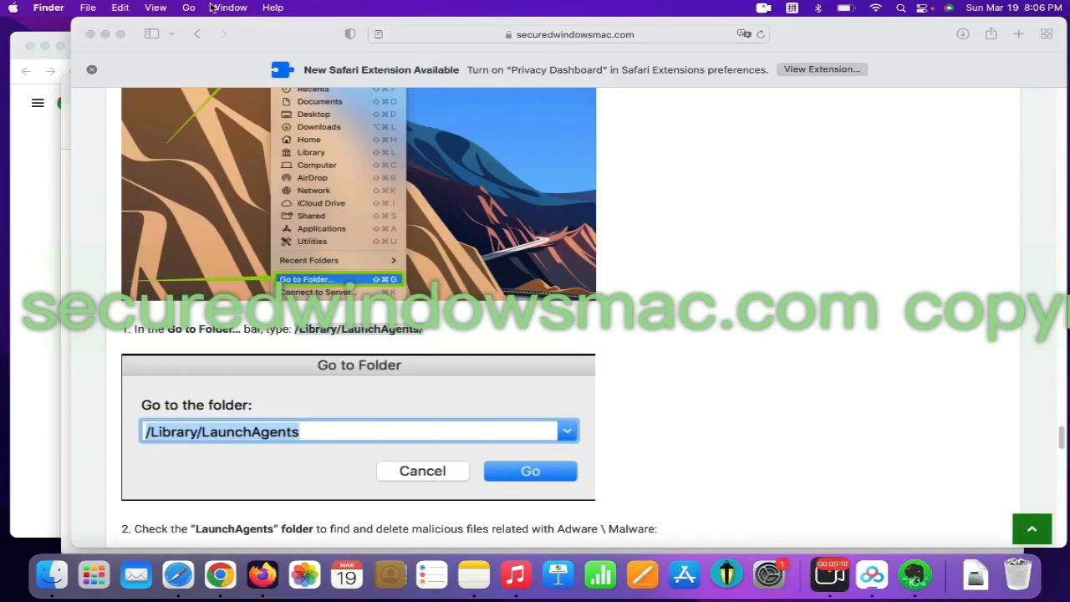
# Go to /Library/LaunchAgents/ and move the enigmasoft SpyHunter plist to the Trash
pyautogui.click(189, 6)
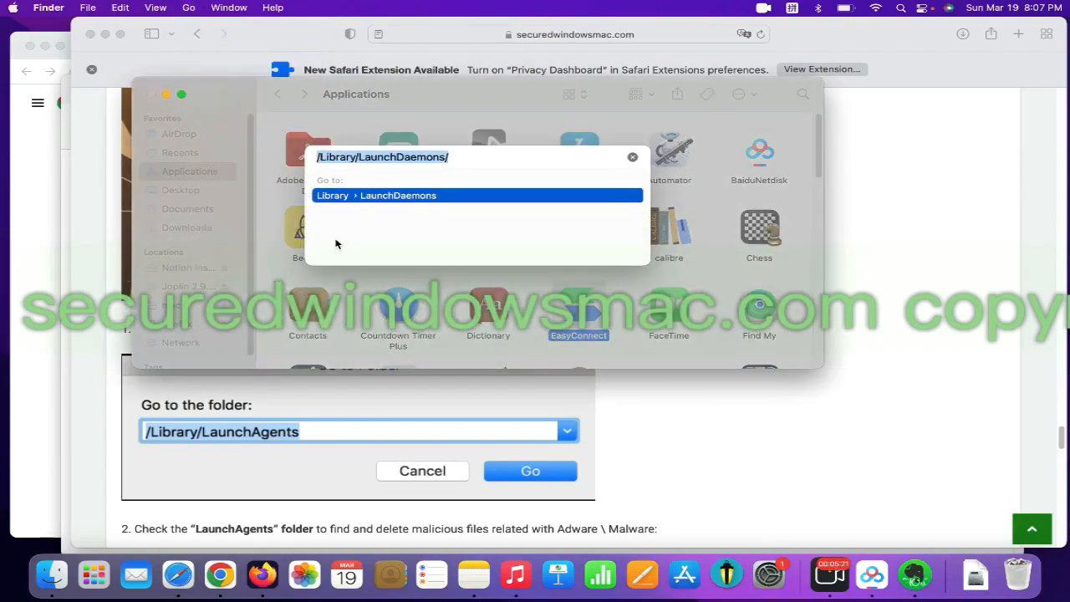
pyautogui.write('/Library/LaunchAgents/')
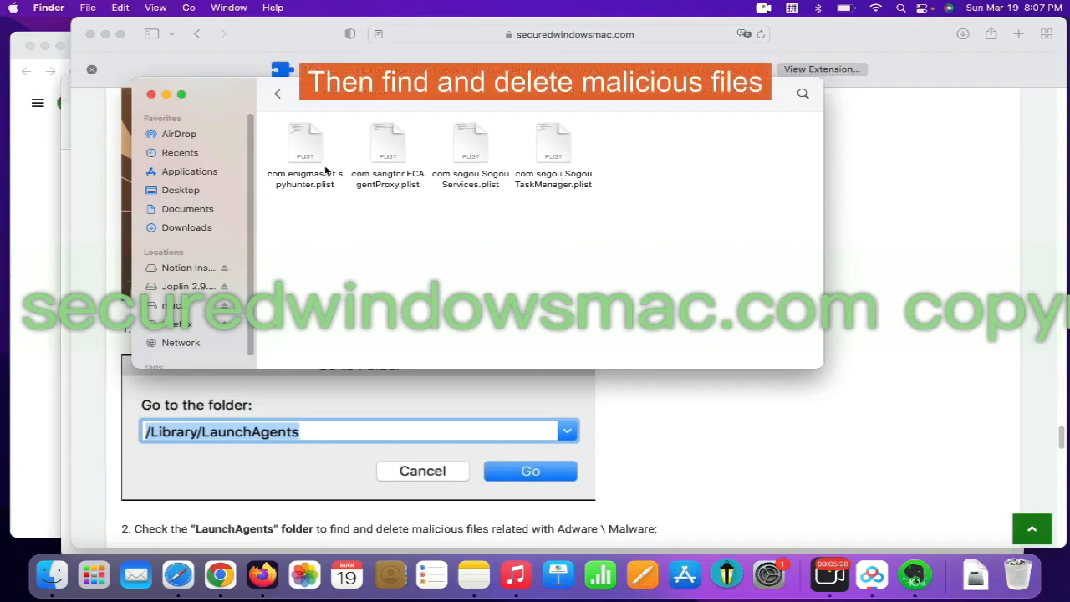
pyautogui.rightClick(304, 151)
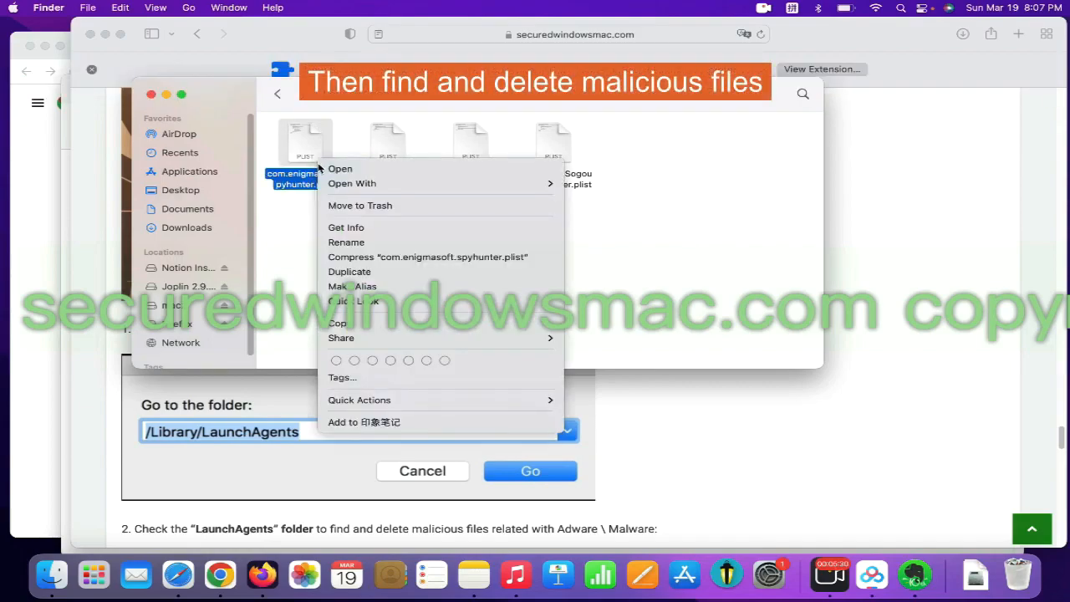
pyautogui.moveTo(360, 204)
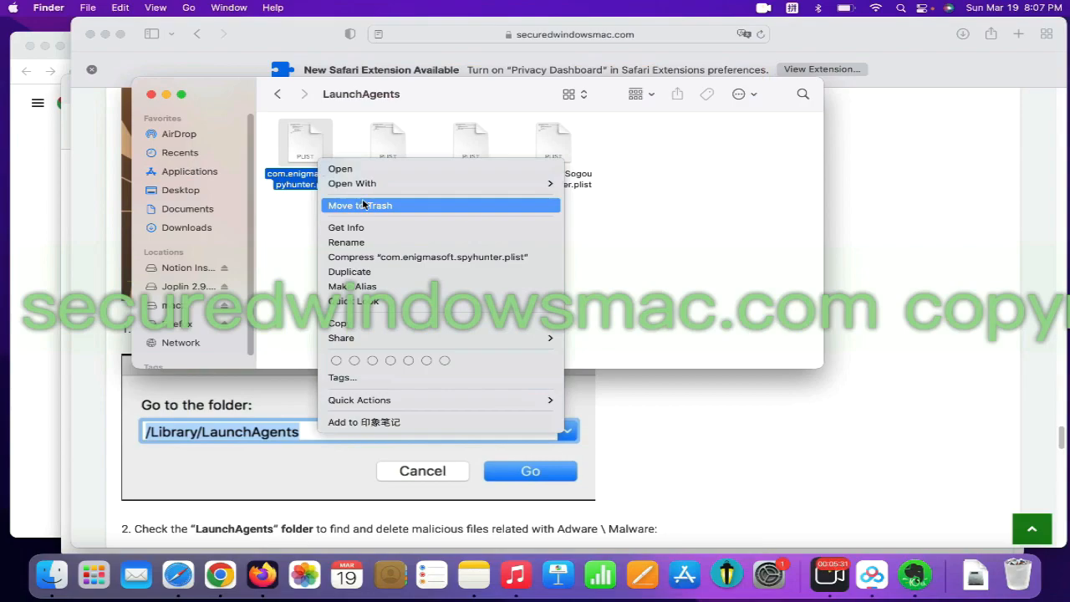
pyautogui.click(359, 204)
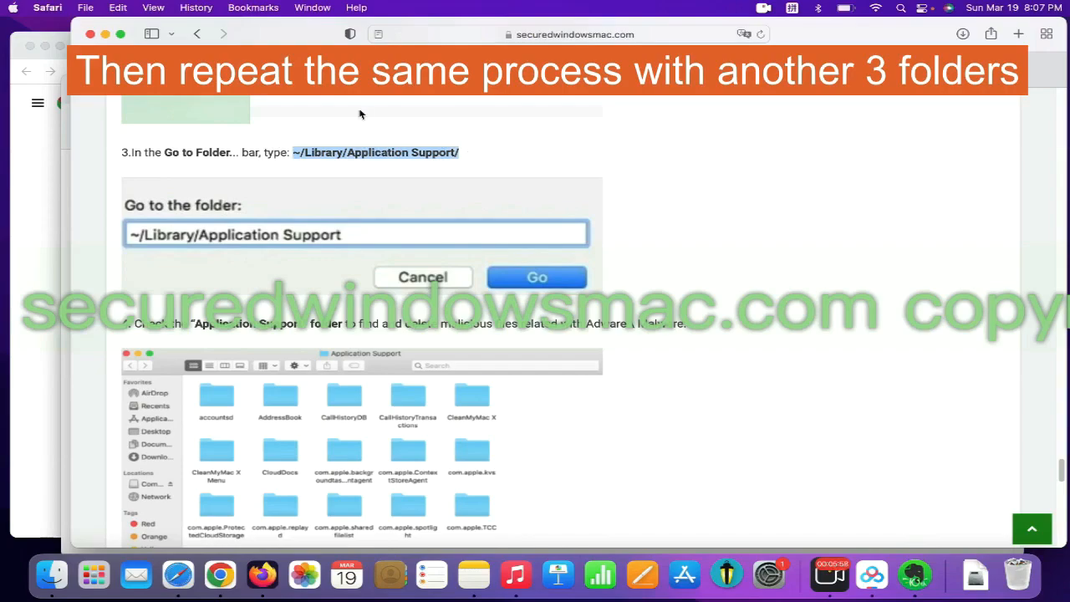
# Go to ~/Library/Application Support/ and look through its folders for malicious items
pyautogui.click(188, 6)
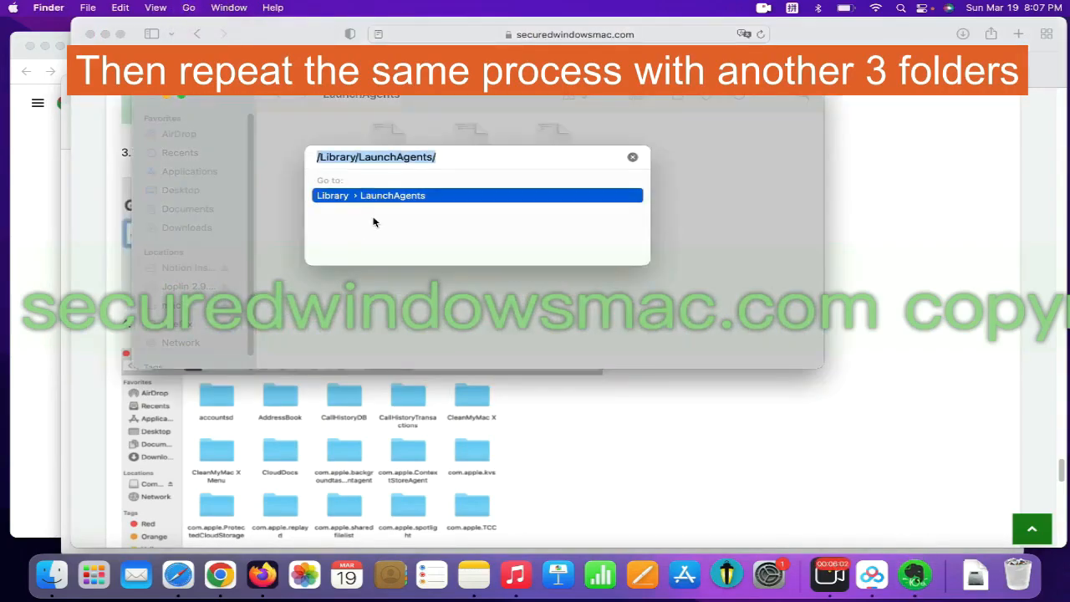
pyautogui.write('~/Library/Application Support/')
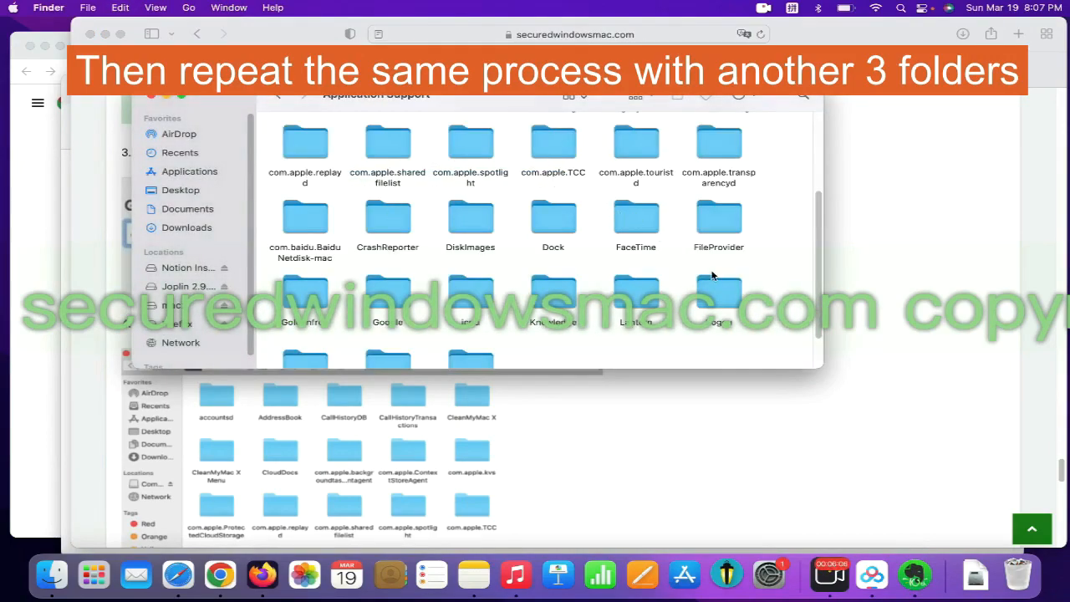
pyautogui.scroll(-3)
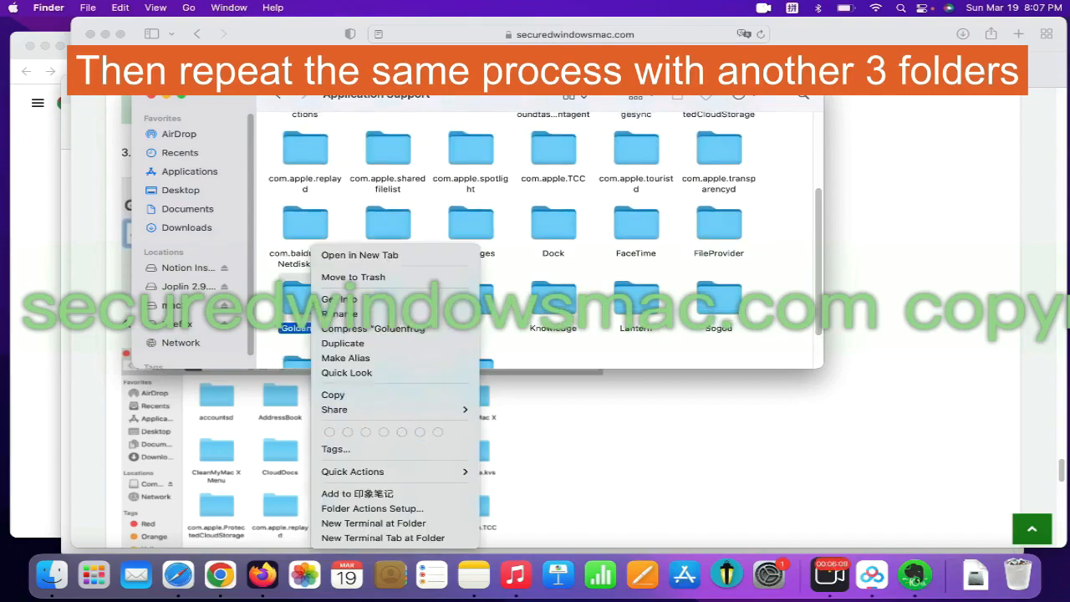
pyautogui.moveTo(933, 206)
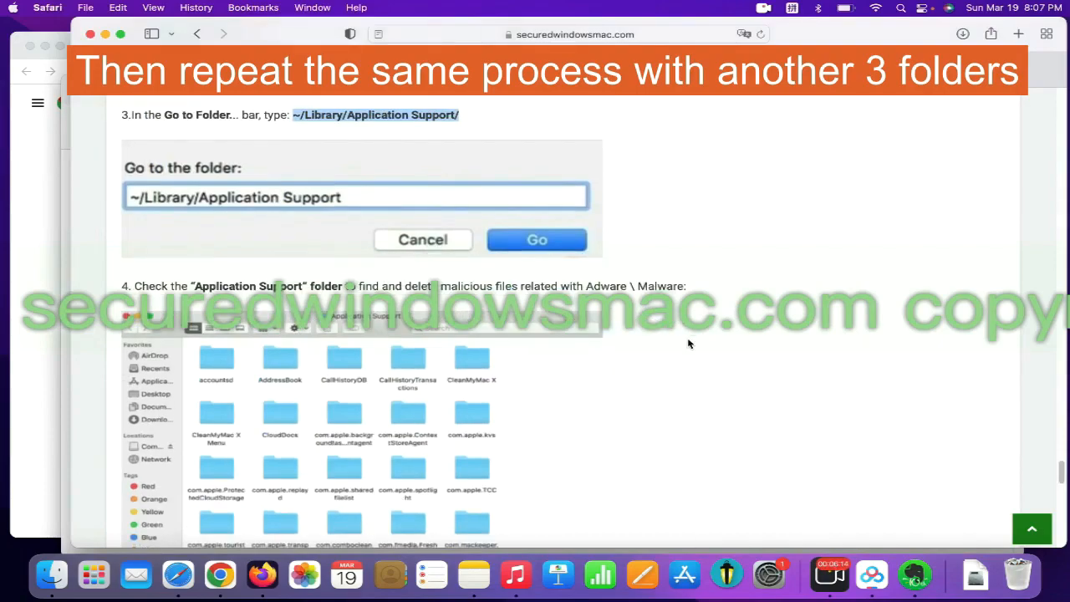
pyautogui.scroll(-3)
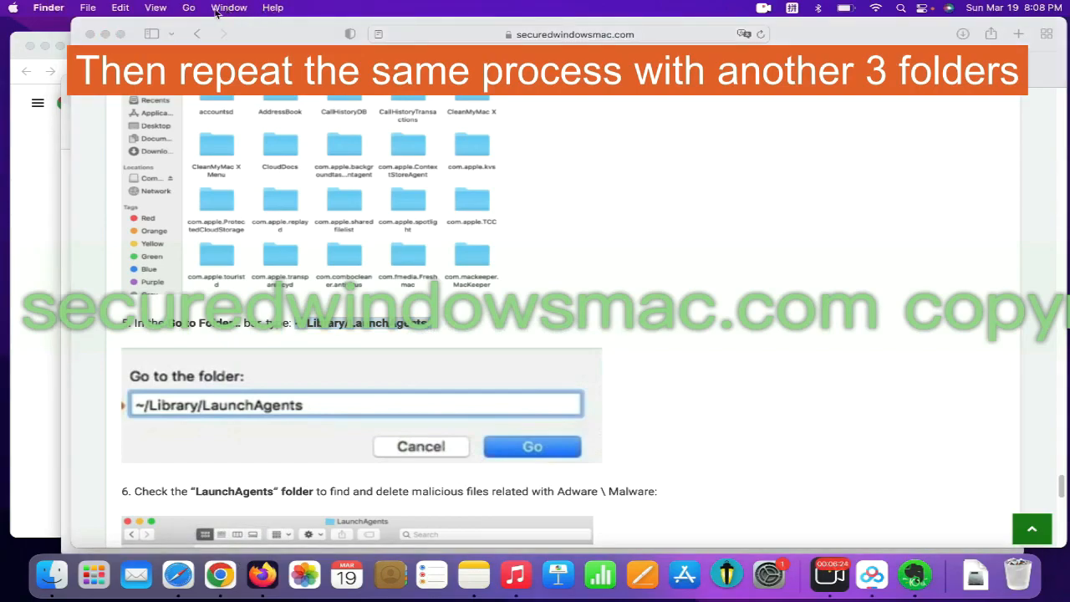
# Jump to ~/Library/LaunchAgents and inspect its Google Keystone and Lantern plist files
pyautogui.click(188, 7)
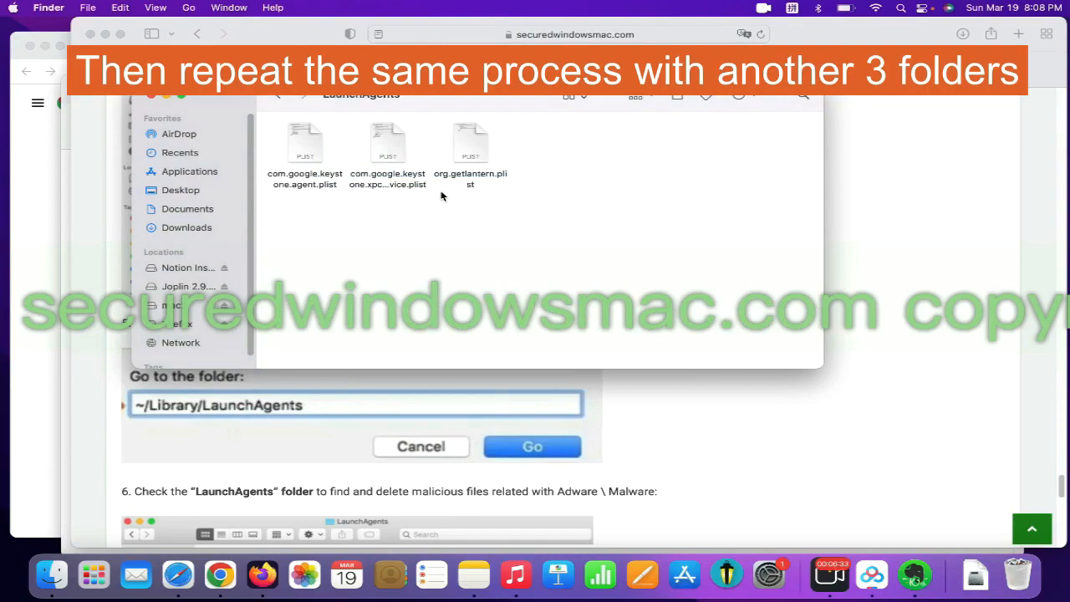
pyautogui.rightClick(470, 142)
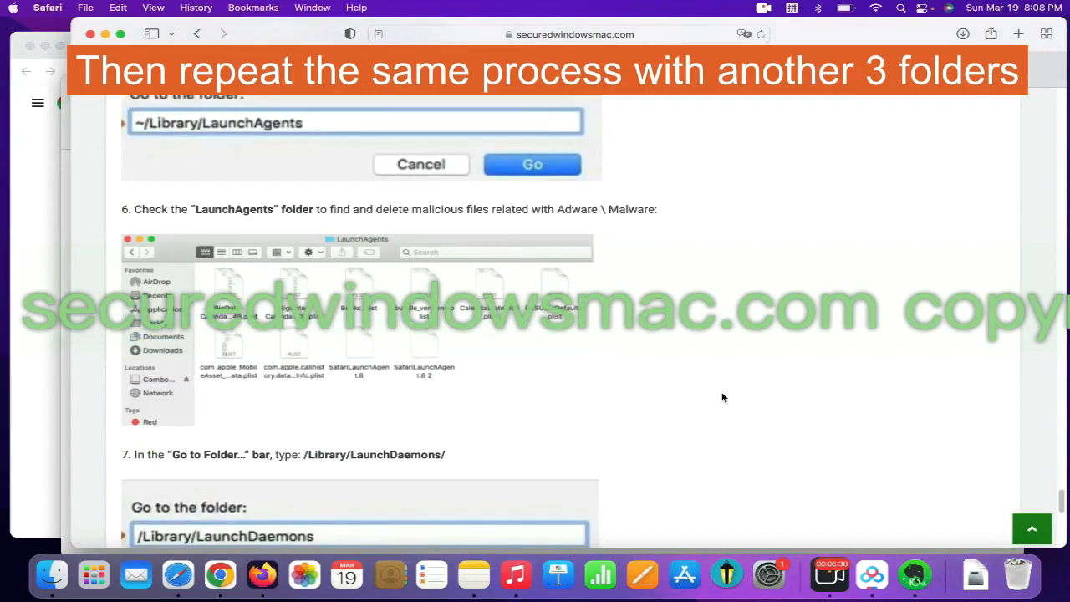
pyautogui.scroll(-3)
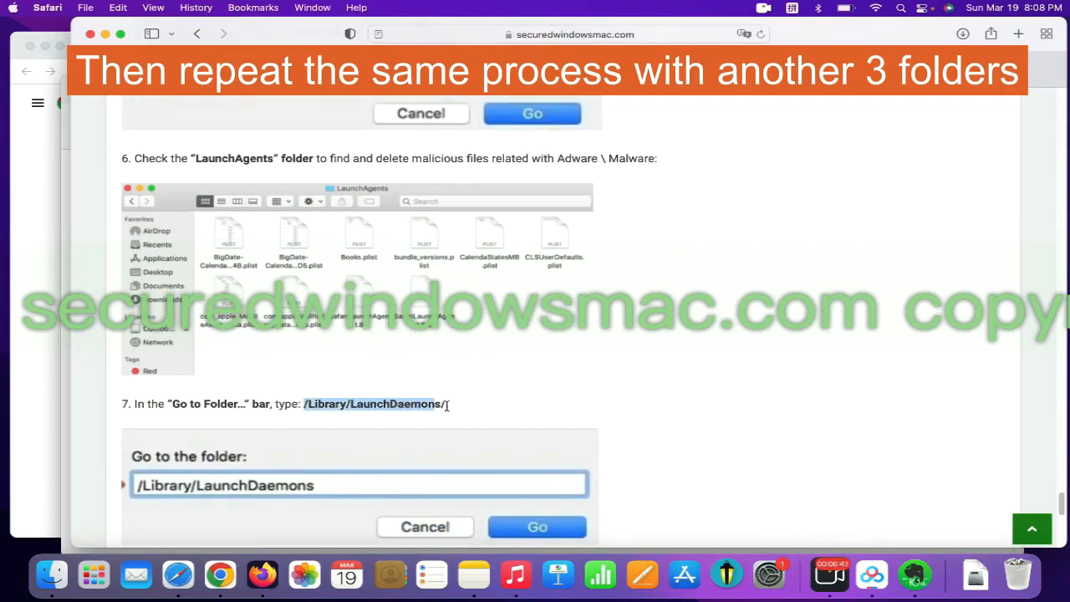
# Copy /Library/LaunchDaemons/ from the guide, go to that folder and inspect a plist file
pyautogui.rightClick(371, 403)
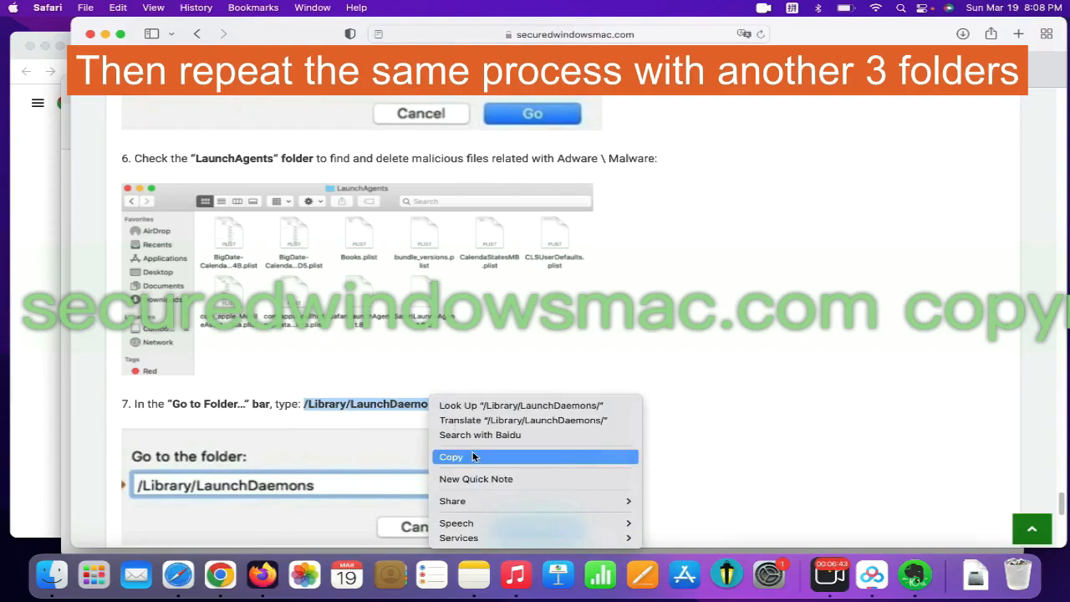
pyautogui.click(451, 456)
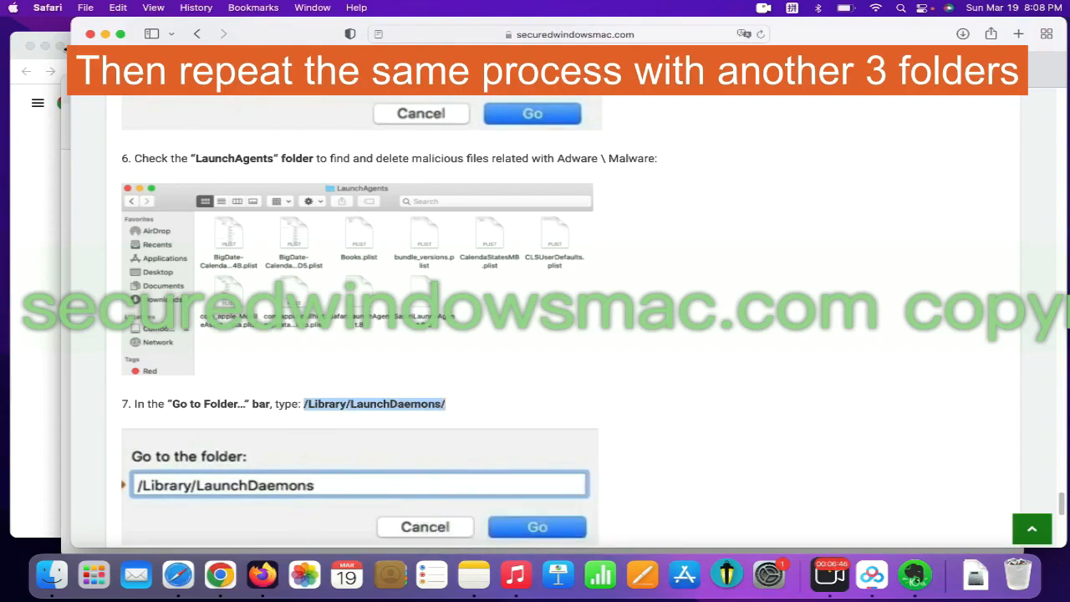
pyautogui.click(188, 6)
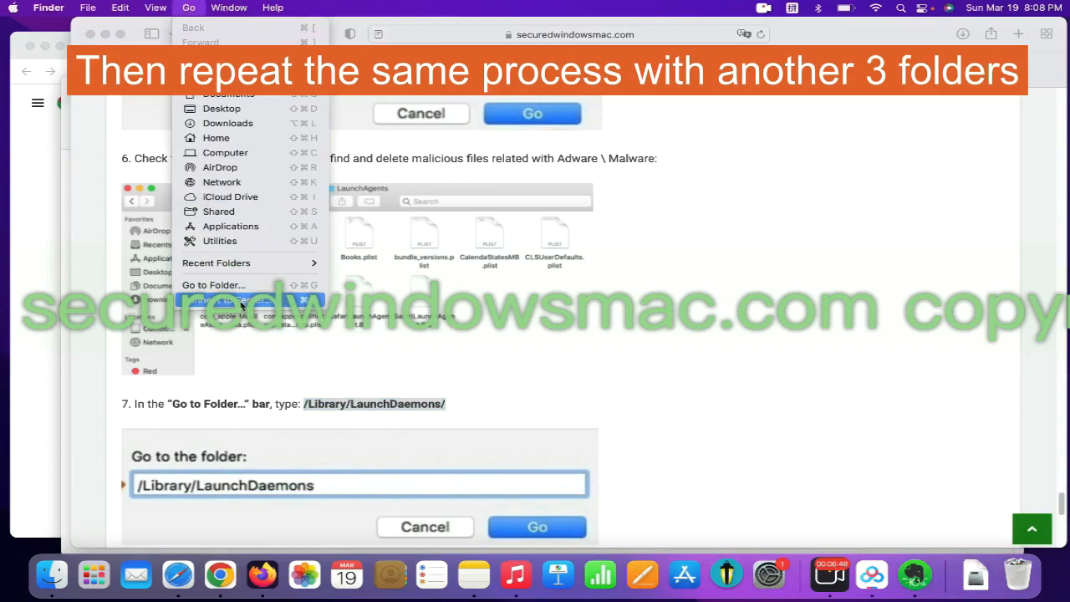
pyautogui.click(212, 284)
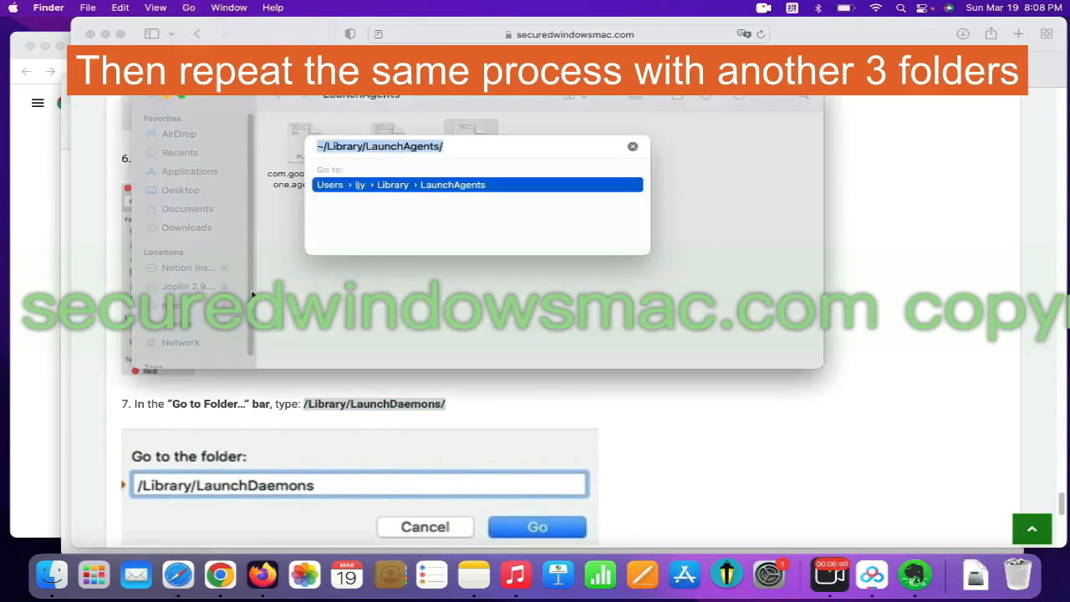
pyautogui.write('/Library/LaunchDaemons/')
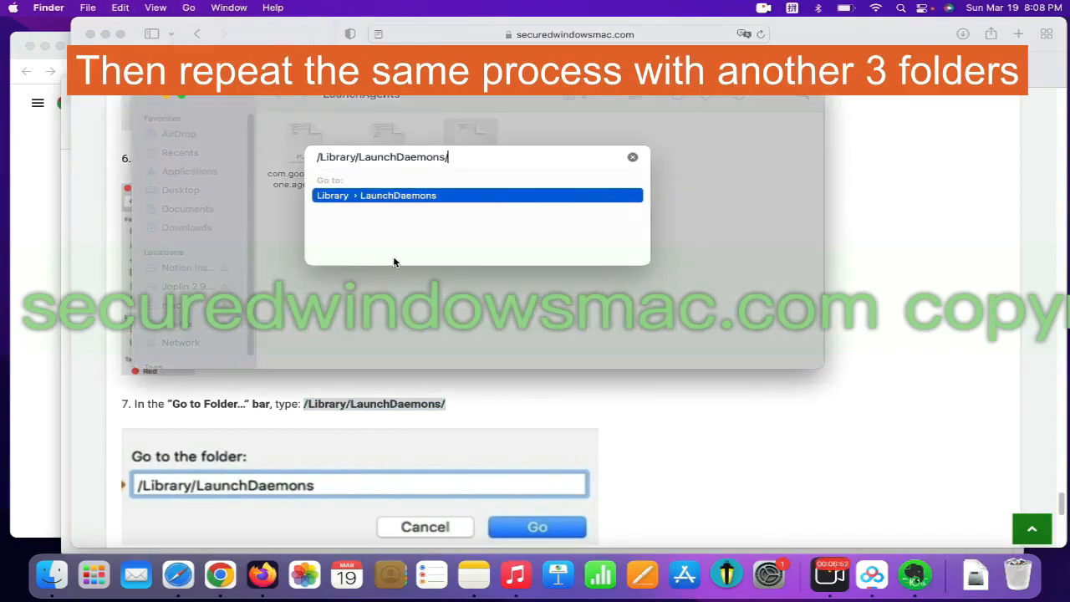
pyautogui.press('Return')
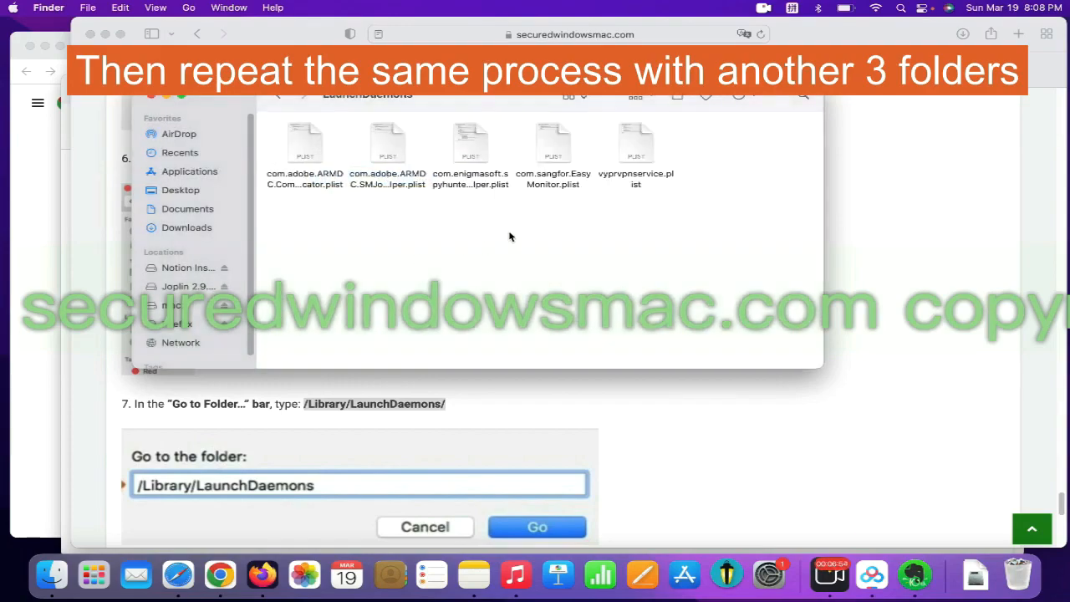
pyautogui.moveTo(679, 157)
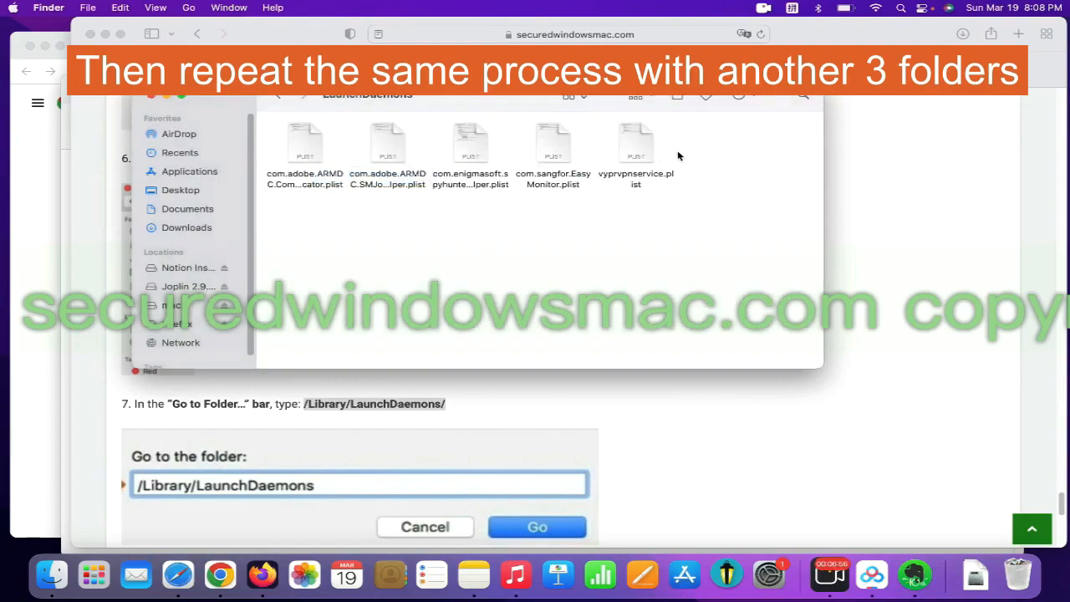
pyautogui.rightClick(635, 147)
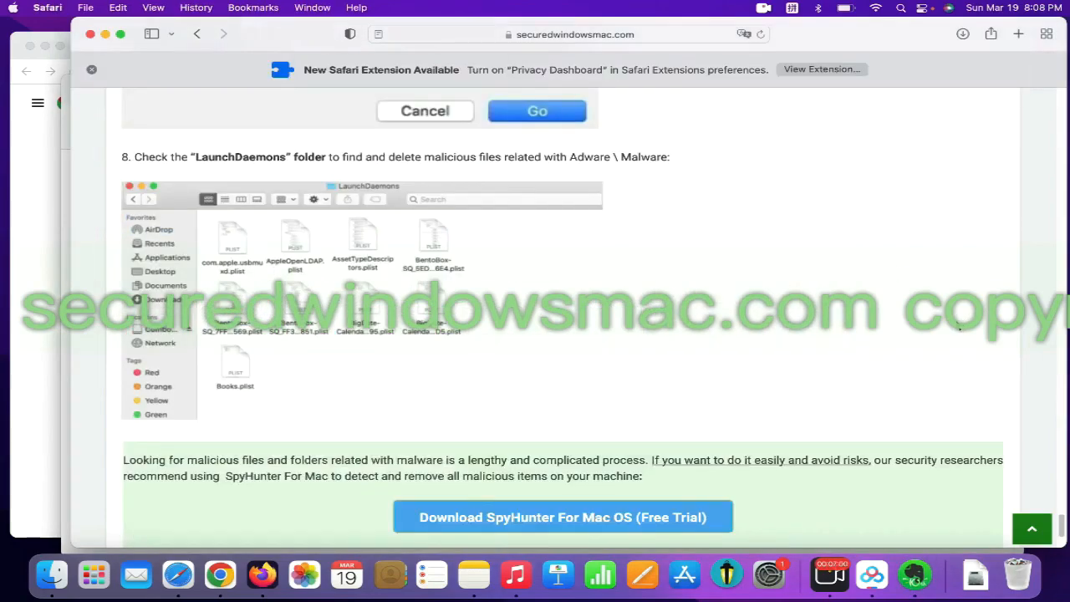
# Start the 'Download SpyHunter For Mac OS (Free Trial)' download from the guide
pyautogui.scroll(-3)
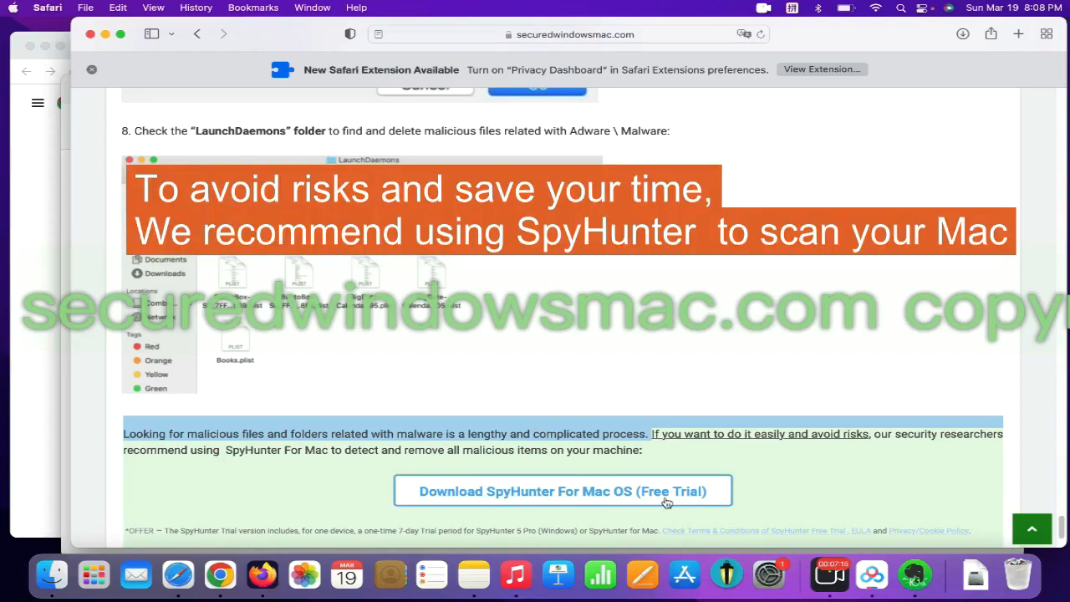
pyautogui.click(562, 492)
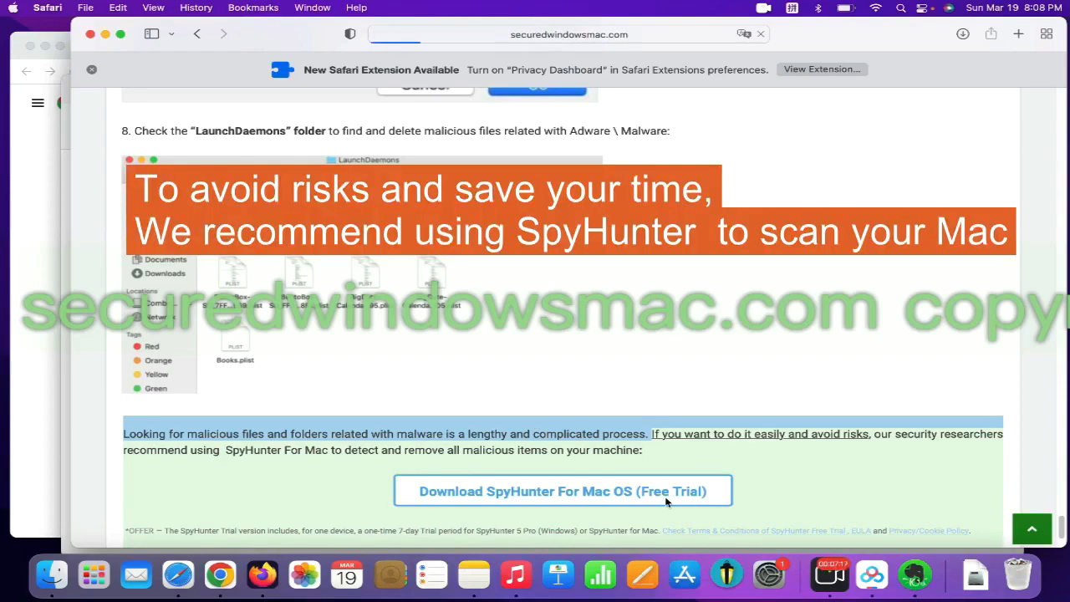